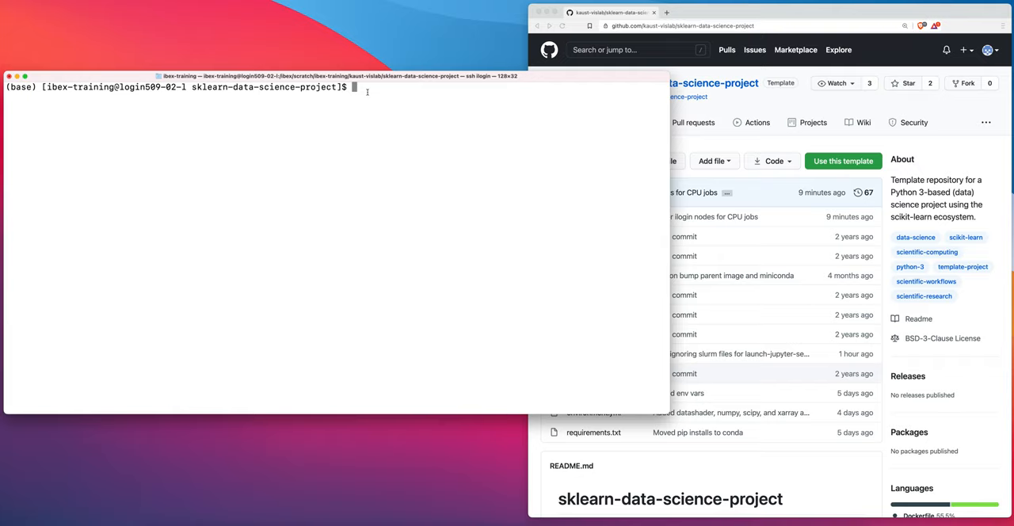
List the project folder, activate ./env to view its packages, then deactivate back to base.
{"action": "type", "text": "ls -l"}
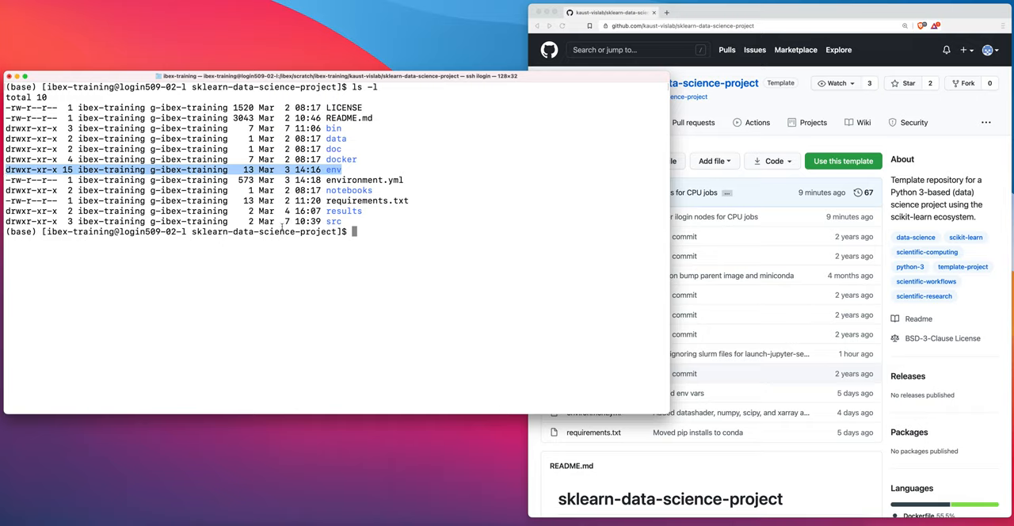
{"action": "type", "text": "conda"}
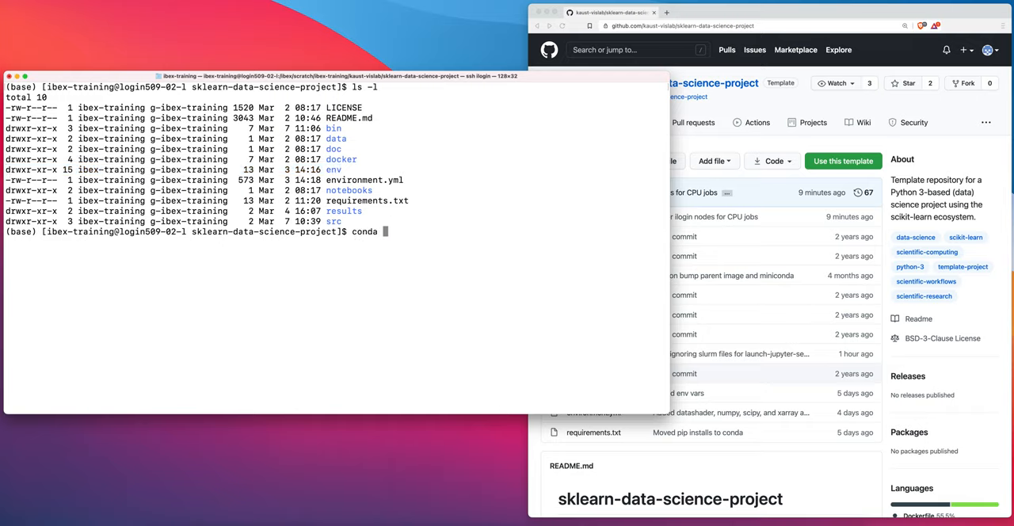
{"action": "type", "text": "activagte"}
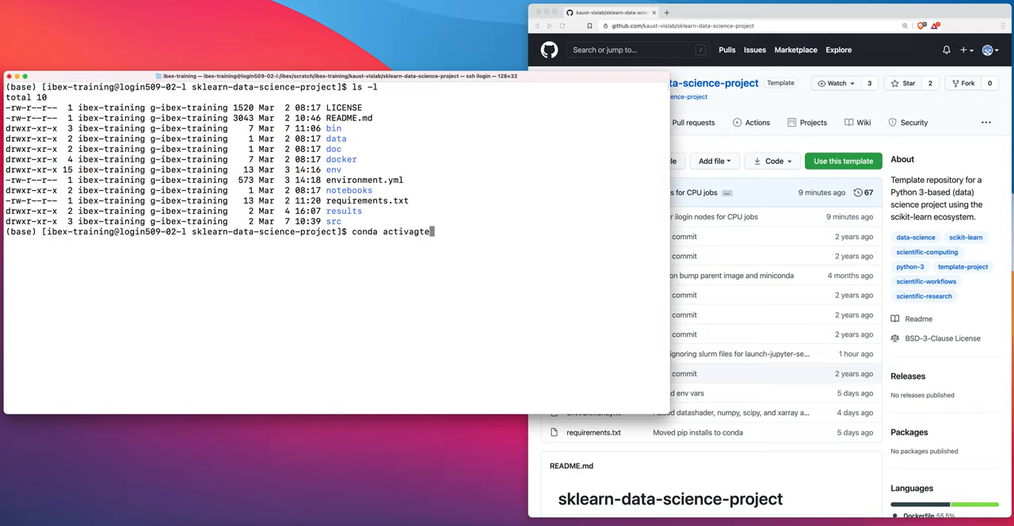
{"action": "type", "text": "./env"}
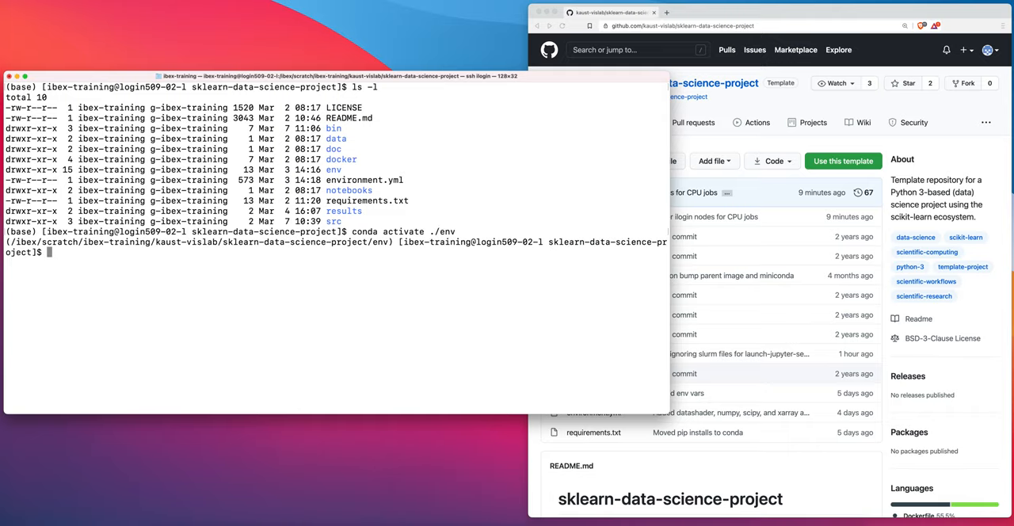
{"action": "type", "text": "conda list"}
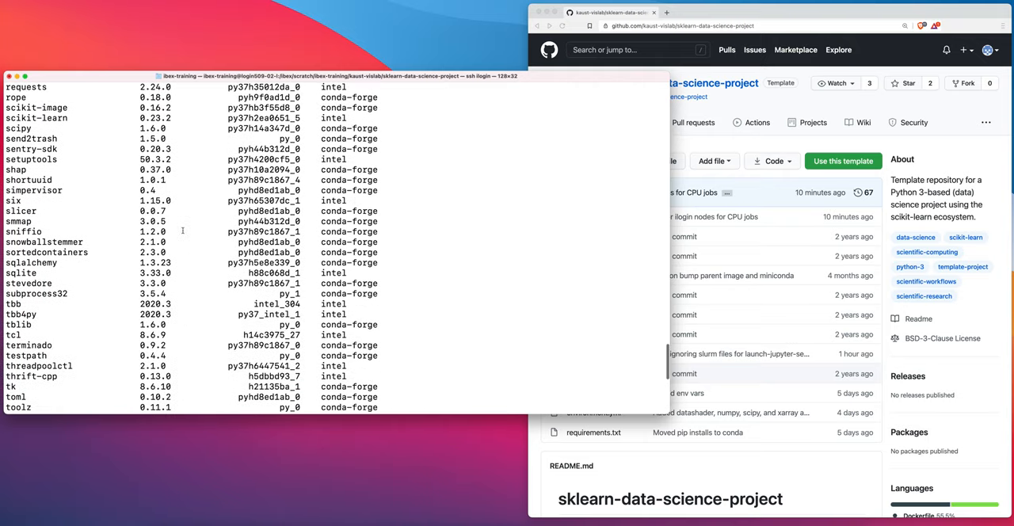
{"action": "scroll", "scroll_direction": "down", "scroll_amount": 3}
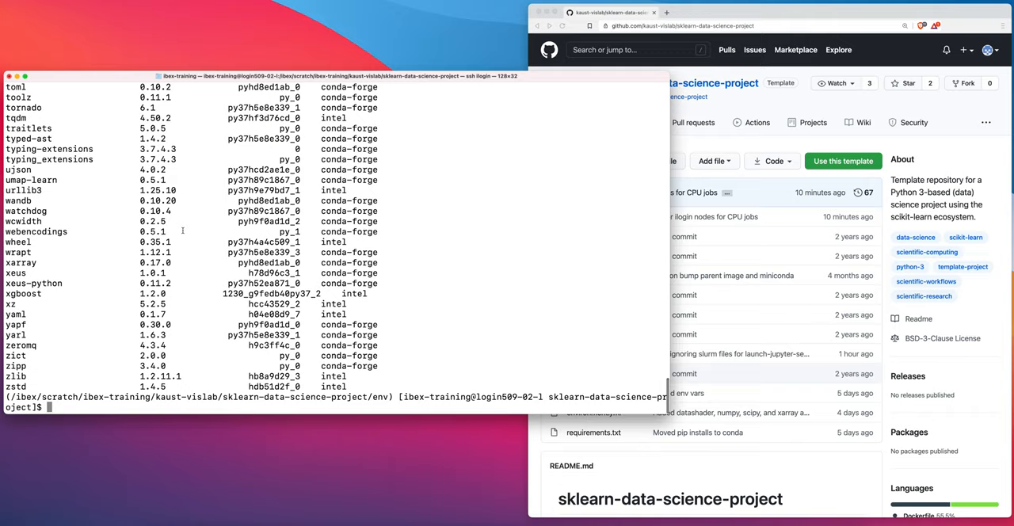
{"action": "type", "text": "clear"}
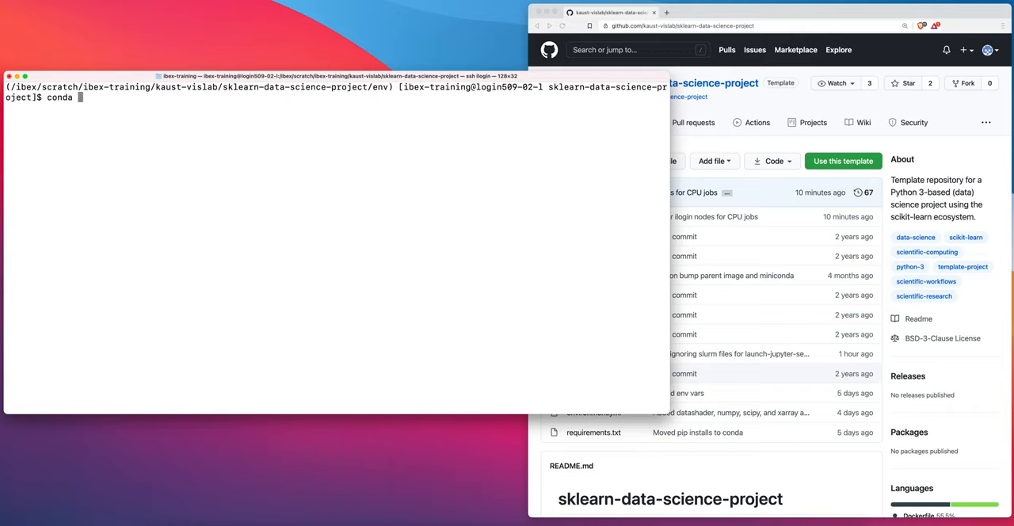
{"action": "type", "text": "deactivate"}
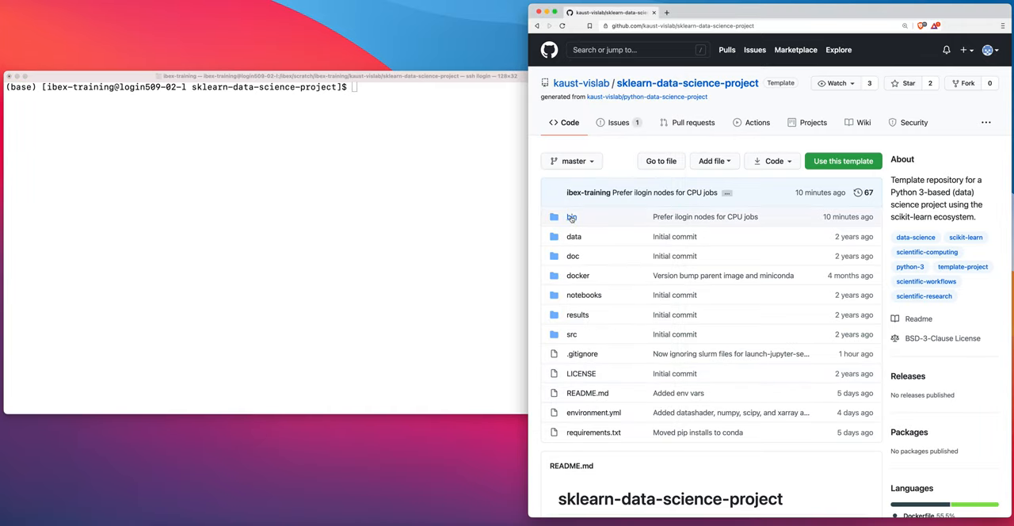
Open the repository's bin folder and read its README on Conda setup and launching Jupyter.
{"action": "left_click", "coordinate": [571, 216]}
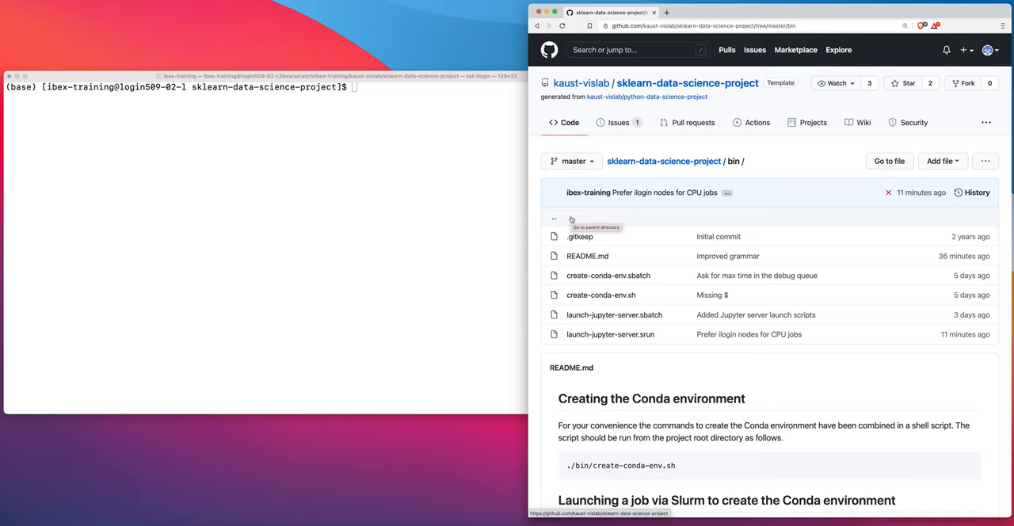
{"action": "scroll", "scroll_direction": "down", "scroll_amount": 3}
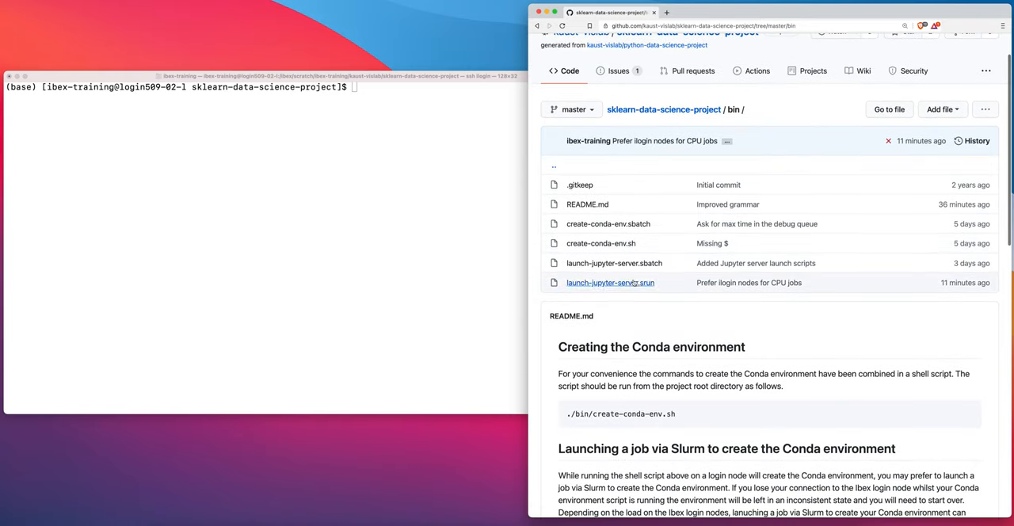
{"action": "mouse_move", "coordinate": [610, 267]}
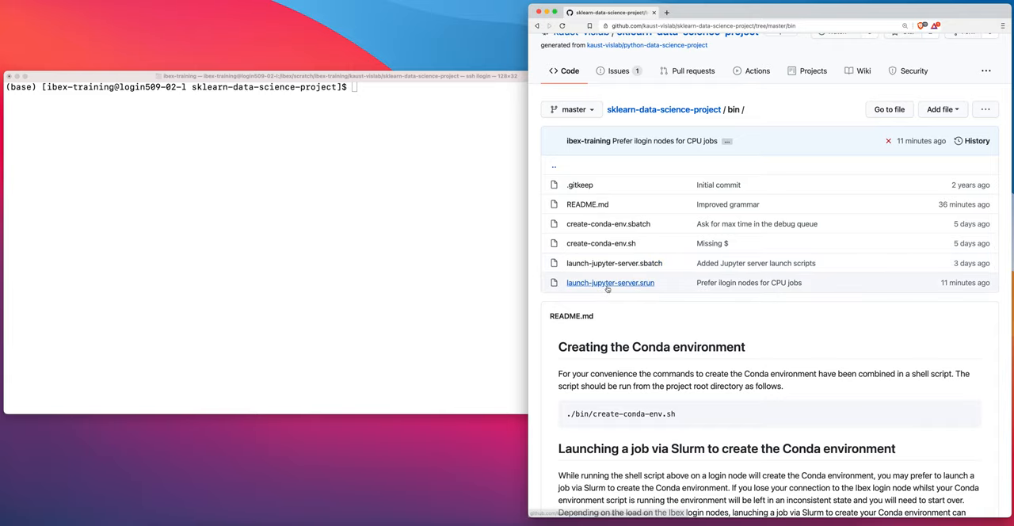
{"action": "mouse_move", "coordinate": [610, 282]}
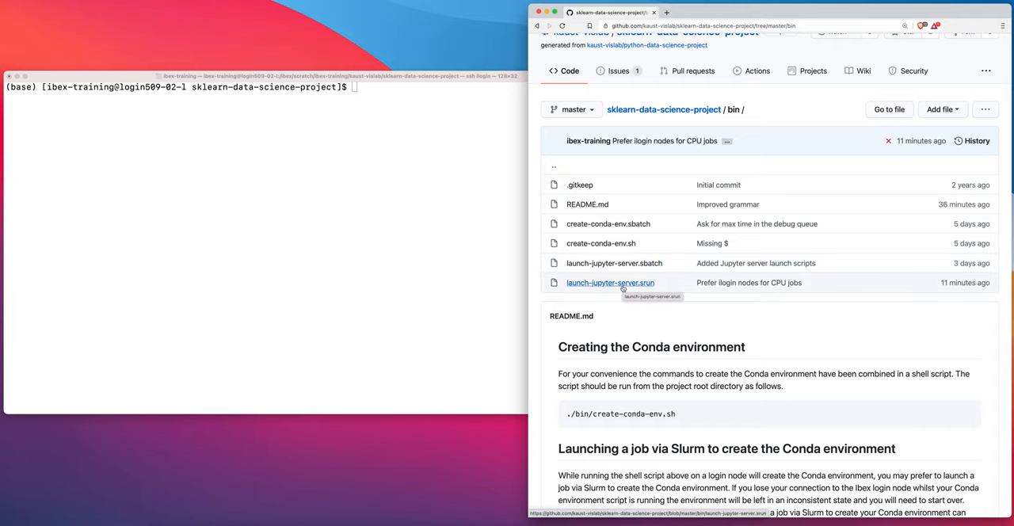
{"action": "scroll", "scroll_direction": "down", "scroll_amount": 3}
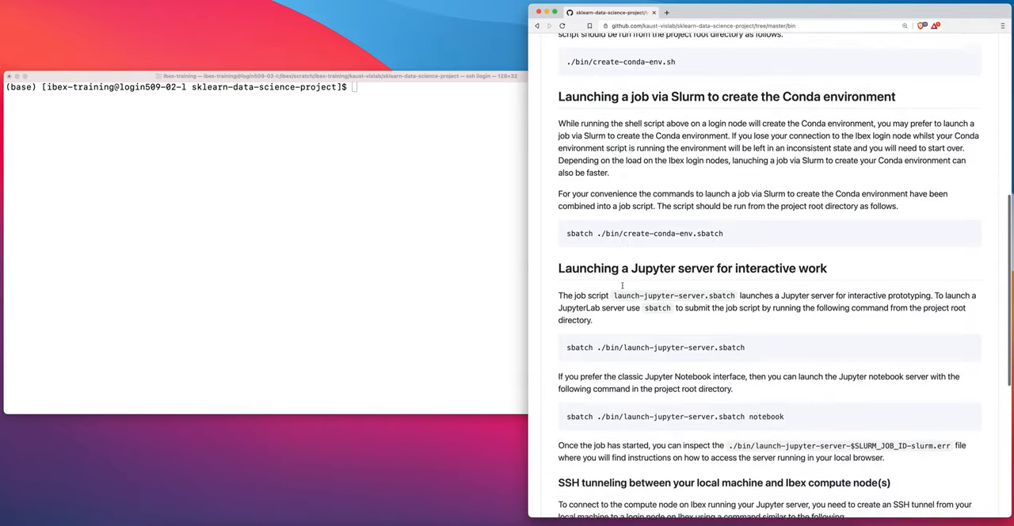
{"action": "scroll", "scroll_direction": "down", "scroll_amount": 3}
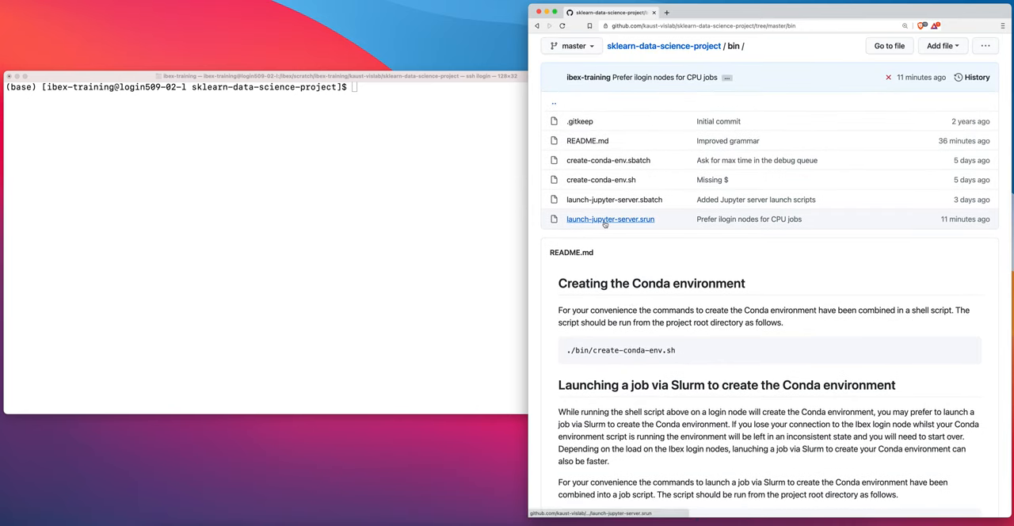
Open launch-jupyter-server.srun and scroll through all 24 lines of the script.
{"action": "left_click", "coordinate": [610, 219]}
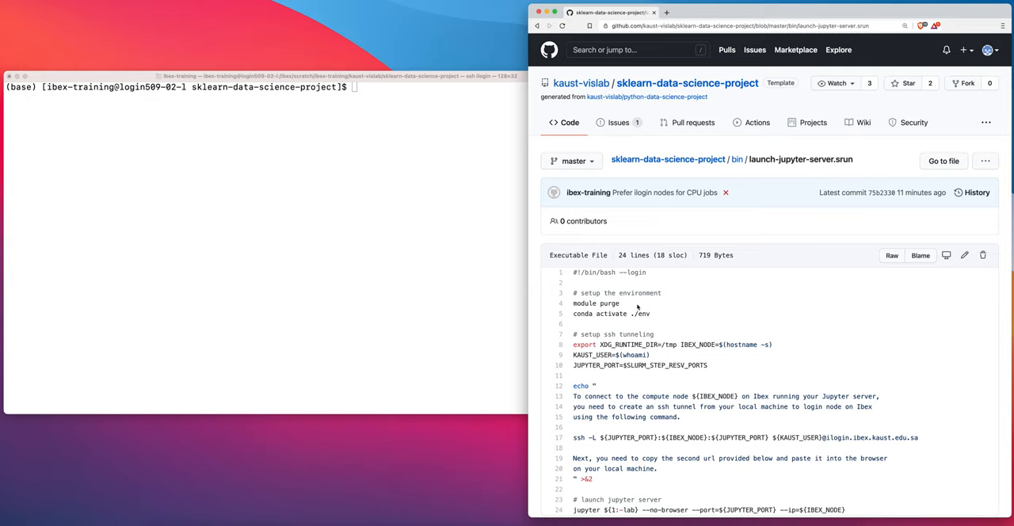
{"action": "scroll", "scroll_direction": "down", "scroll_amount": 3}
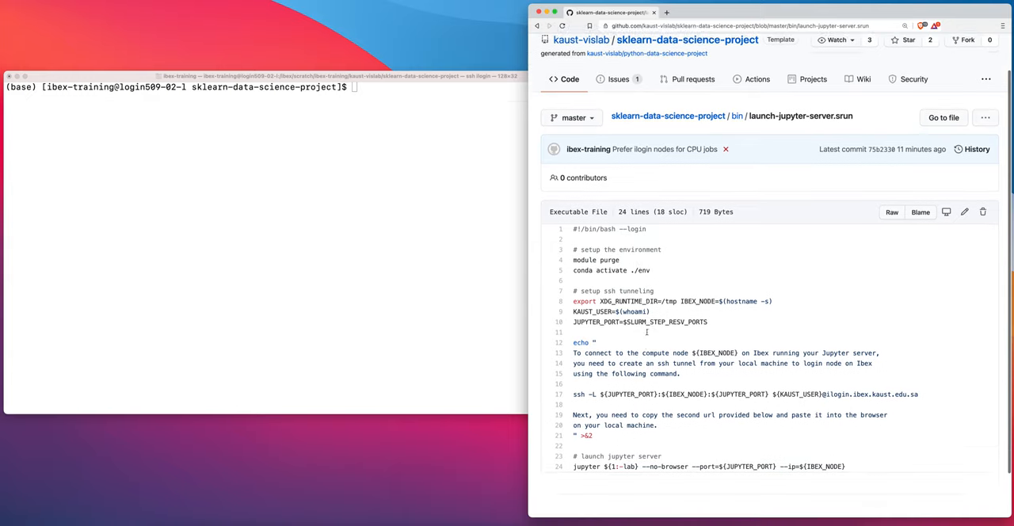
{"action": "scroll", "scroll_direction": "down", "scroll_amount": 3}
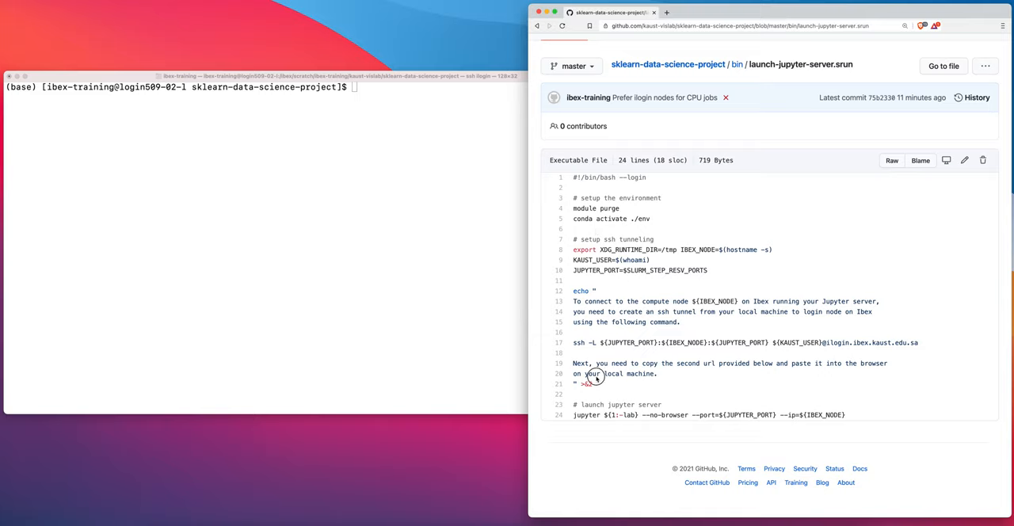
Highlight the SSH tunneling block (lines 7-21), the JUPYTER_PORT line, and the final jupyter launch command.
{"action": "left_click_drag", "start_coordinate": [574, 238], "coordinate": [592, 385]}
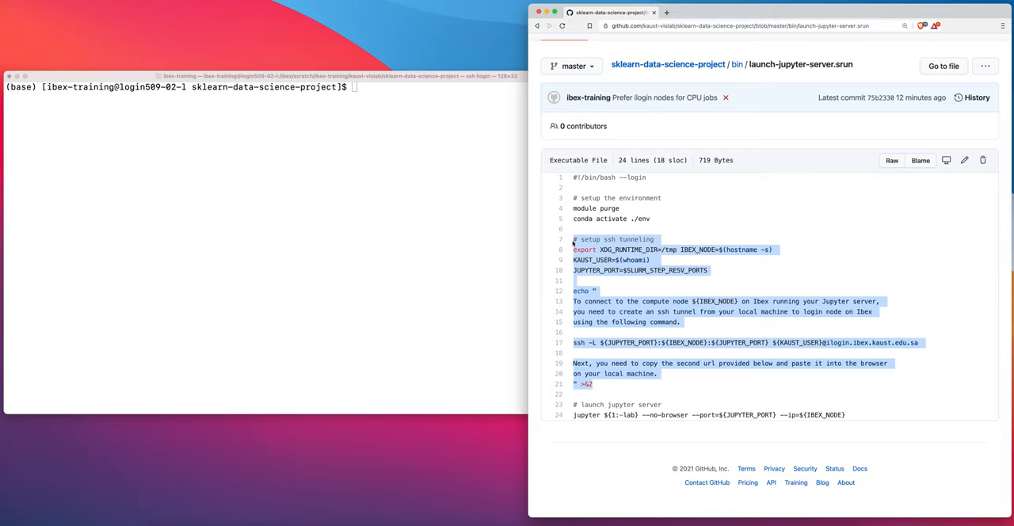
{"action": "mouse_move", "coordinate": [750, 274]}
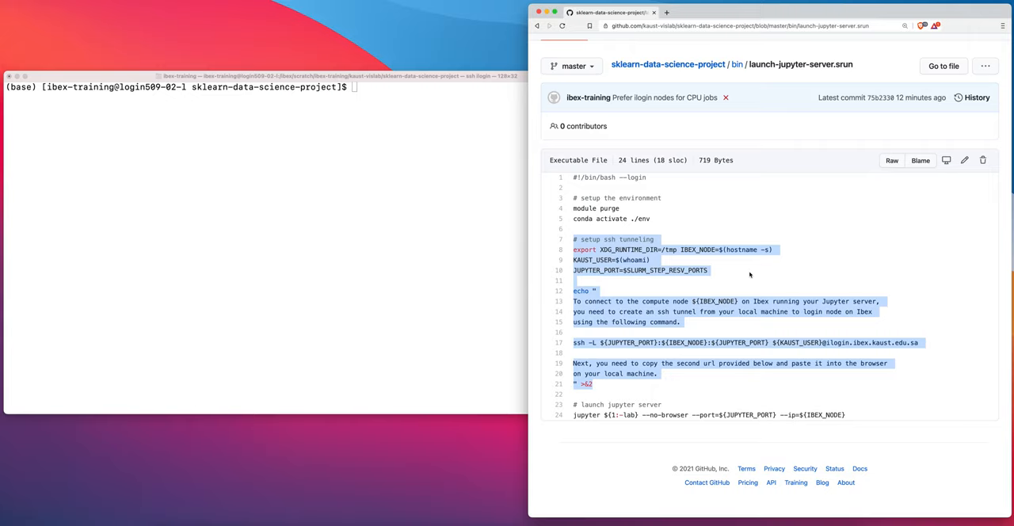
{"action": "left_click", "coordinate": [681, 250]}
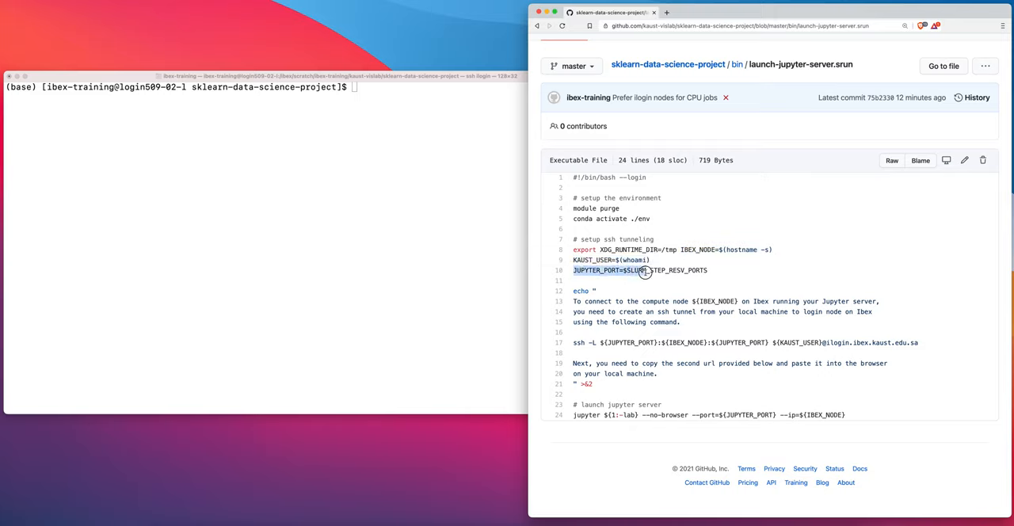
{"action": "double_click", "coordinate": [642, 270]}
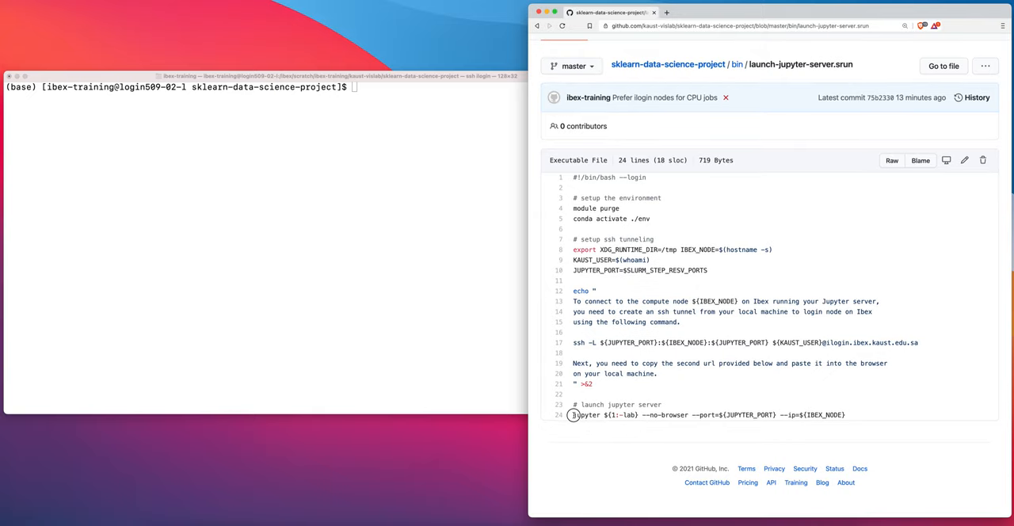
{"action": "left_click_drag", "start_coordinate": [572, 415], "coordinate": [799, 414]}
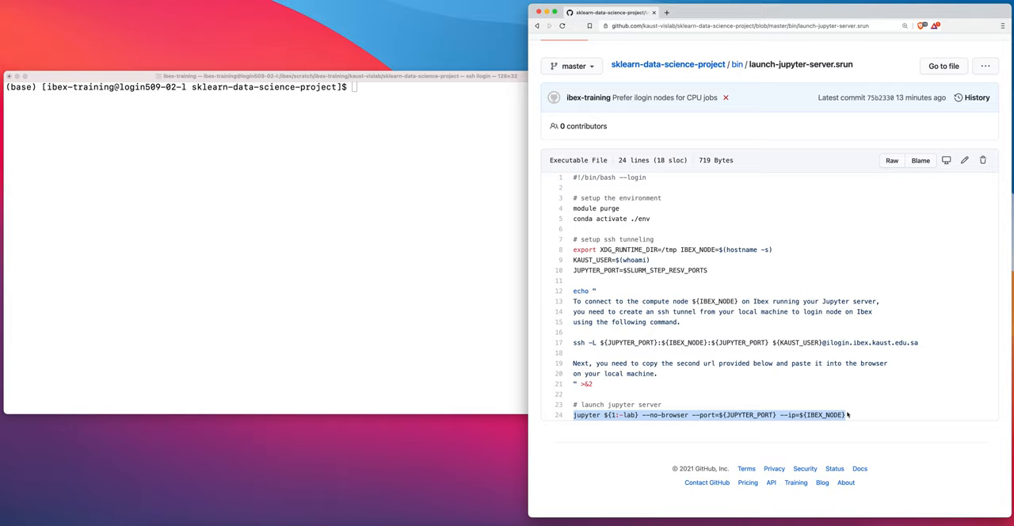
{"action": "mouse_move", "coordinate": [742, 394]}
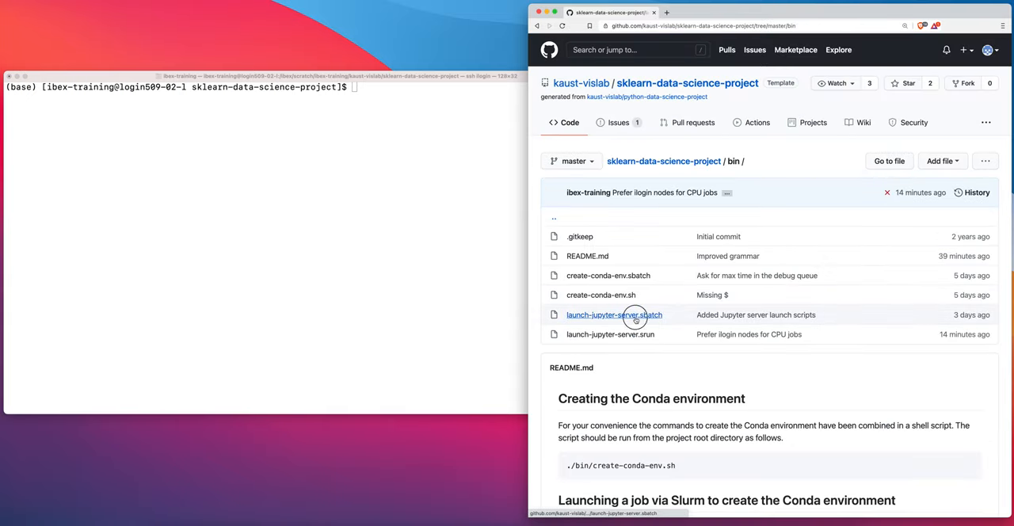
{"action": "left_click", "coordinate": [614, 314]}
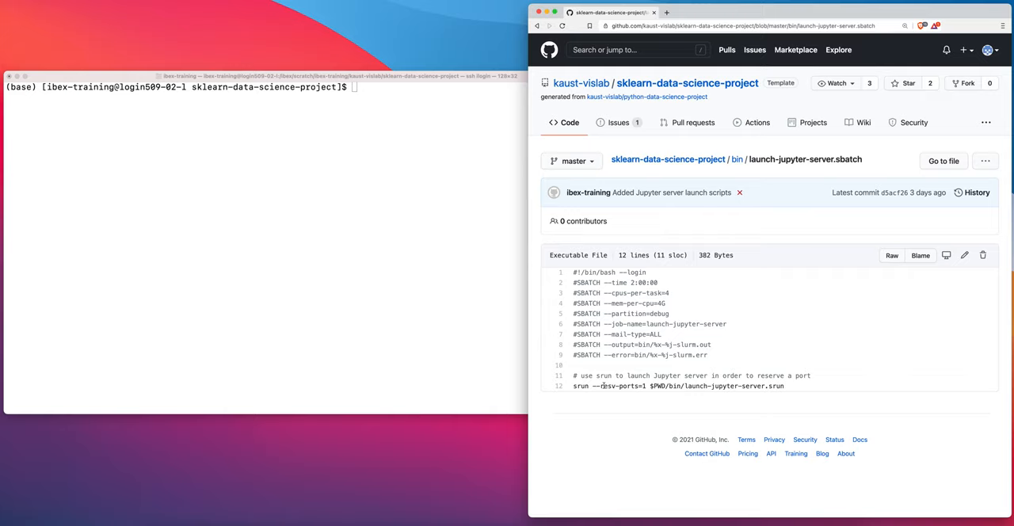
{"action": "mouse_move", "coordinate": [709, 357]}
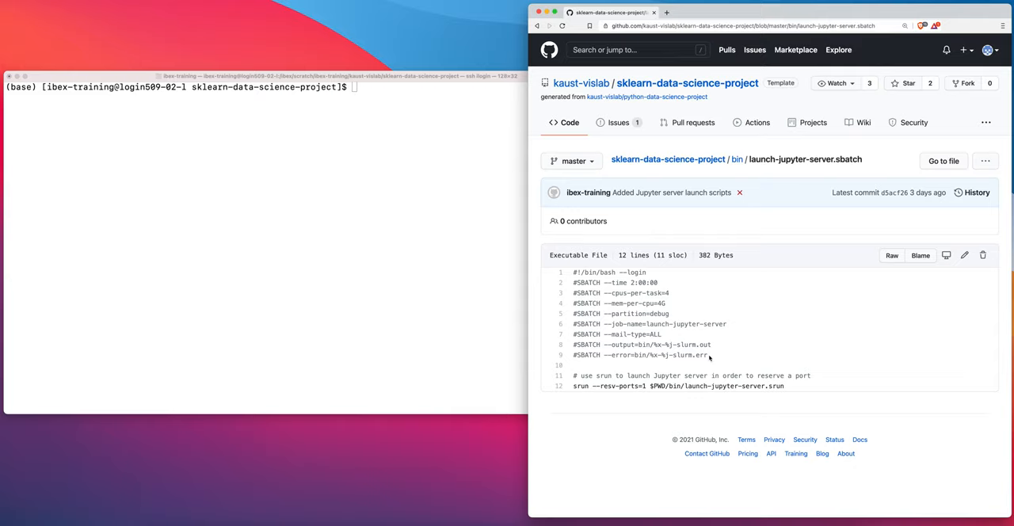
{"action": "mouse_move", "coordinate": [675, 320]}
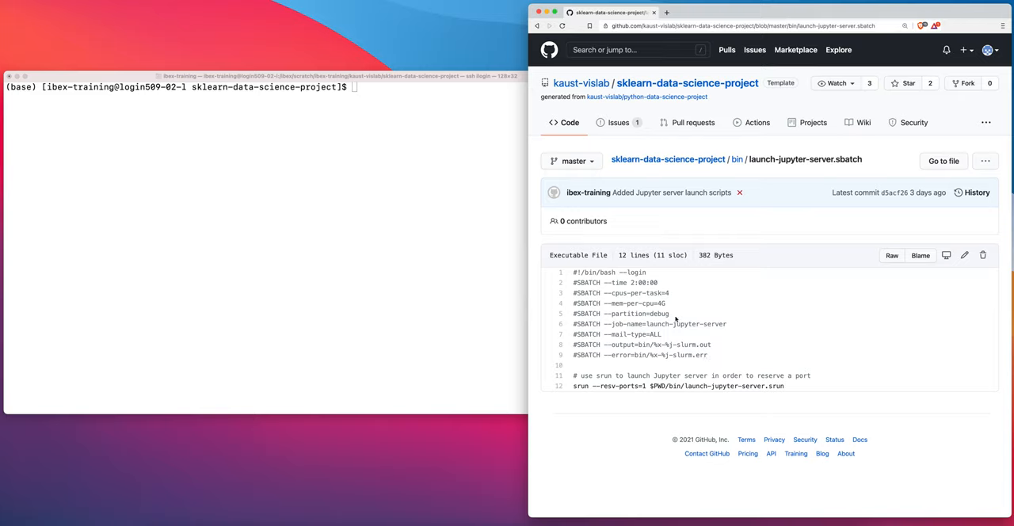
{"action": "double_click", "coordinate": [620, 314]}
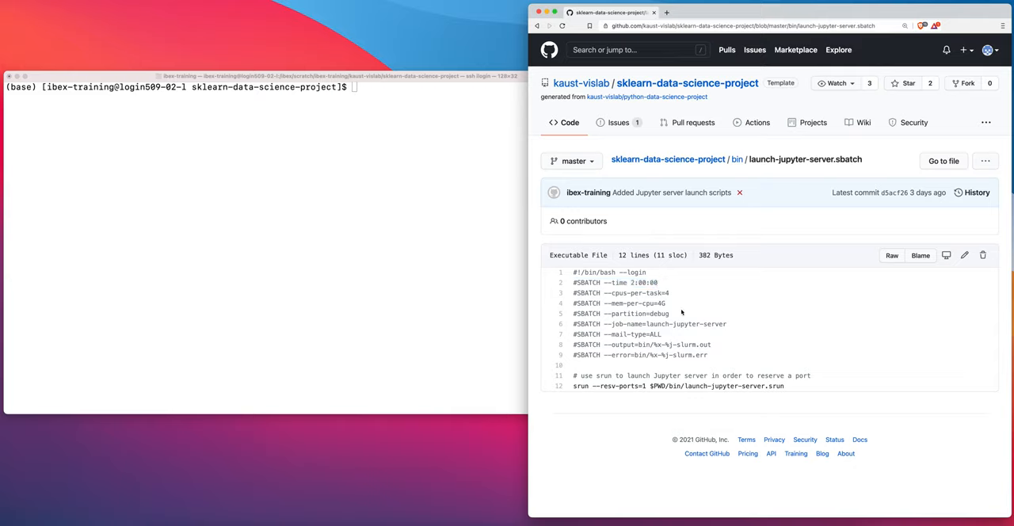
{"action": "mouse_move", "coordinate": [676, 313]}
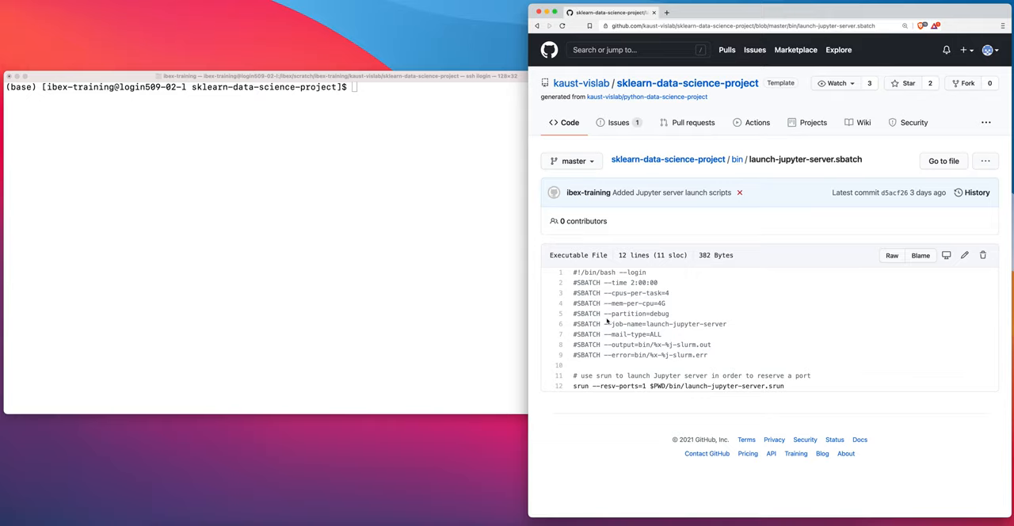
{"action": "triple_click", "coordinate": [621, 313]}
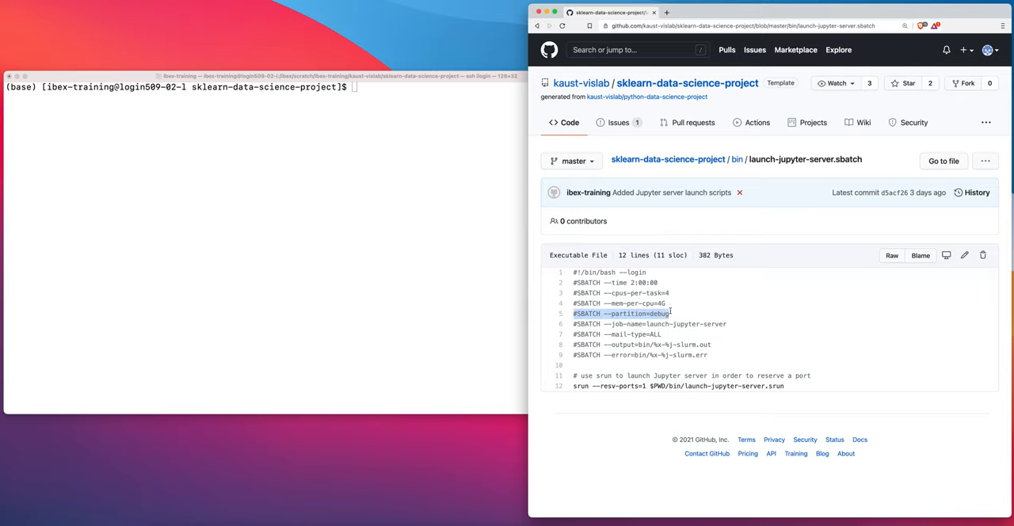
{"action": "left_click", "coordinate": [654, 299]}
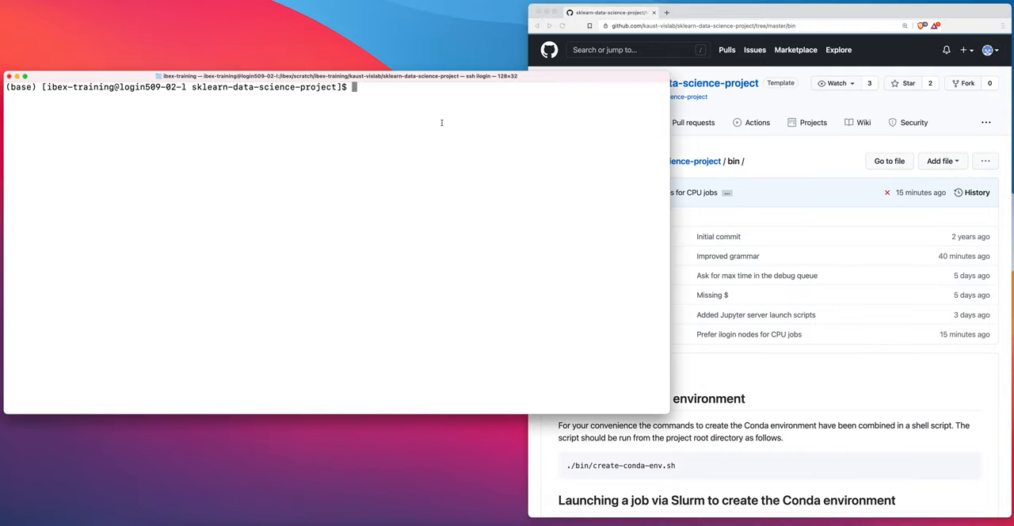
{"action": "mouse_move", "coordinate": [426, 144]}
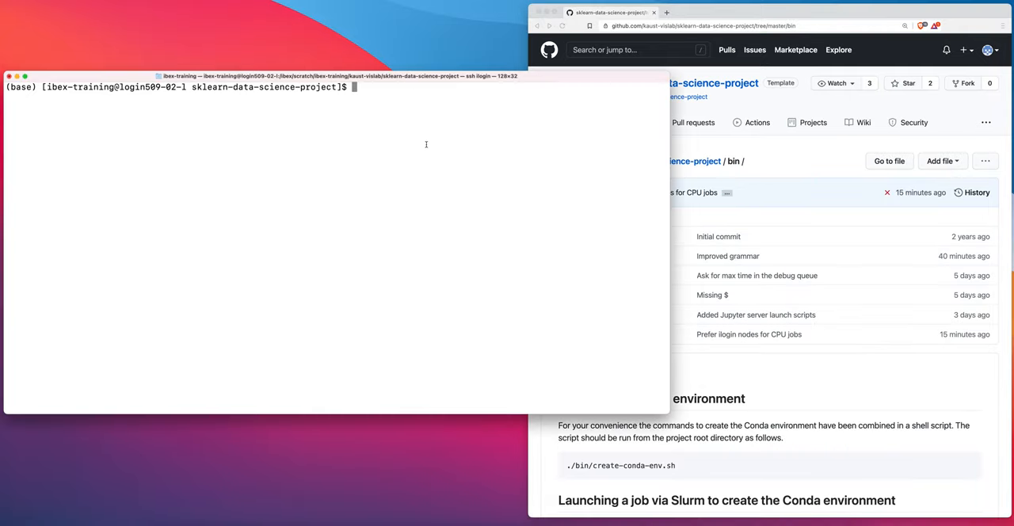
List the project directory and start the sbatch ./bin/ submission command.
{"action": "type", "text": "ls"}
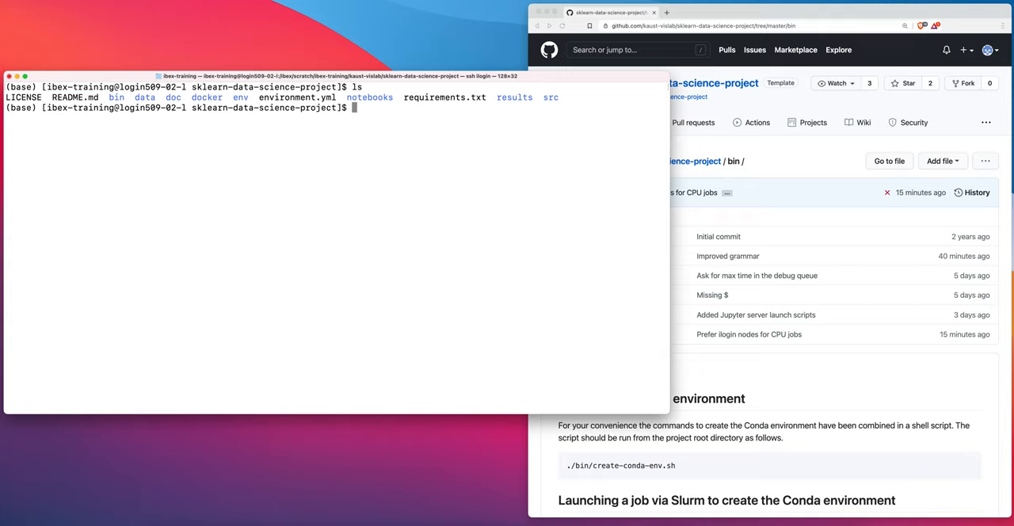
{"action": "type", "text": "sbatch"}
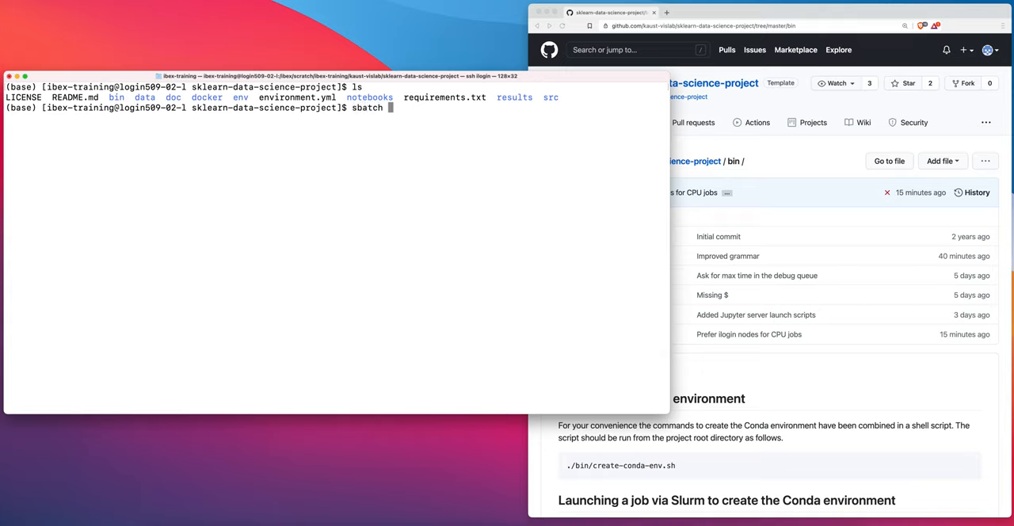
{"action": "type", "text": "./bin/launch-jupyter-server.sbatch"}
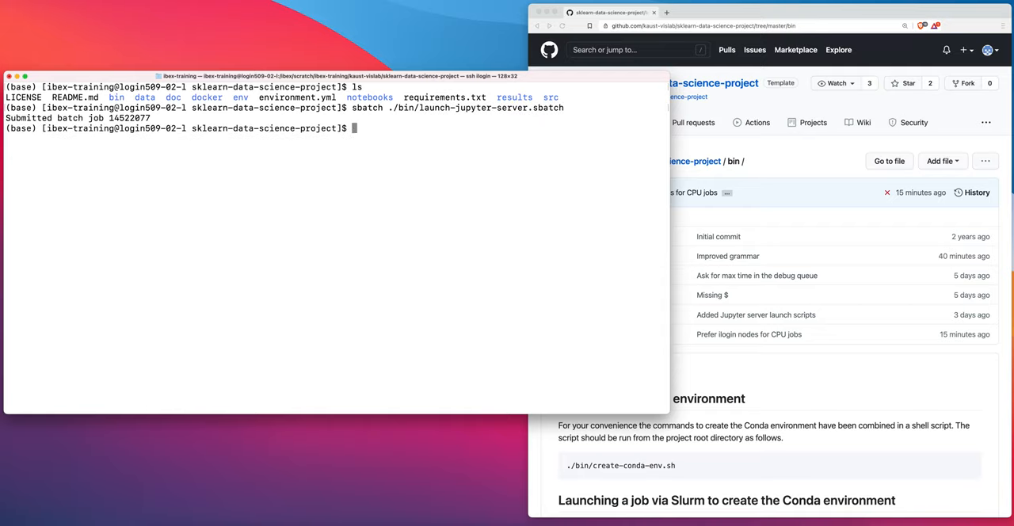
Check job 14522077 with squeue -u ibex-train, confirming it runs in the debug partition.
{"action": "type", "text": "squeu"}
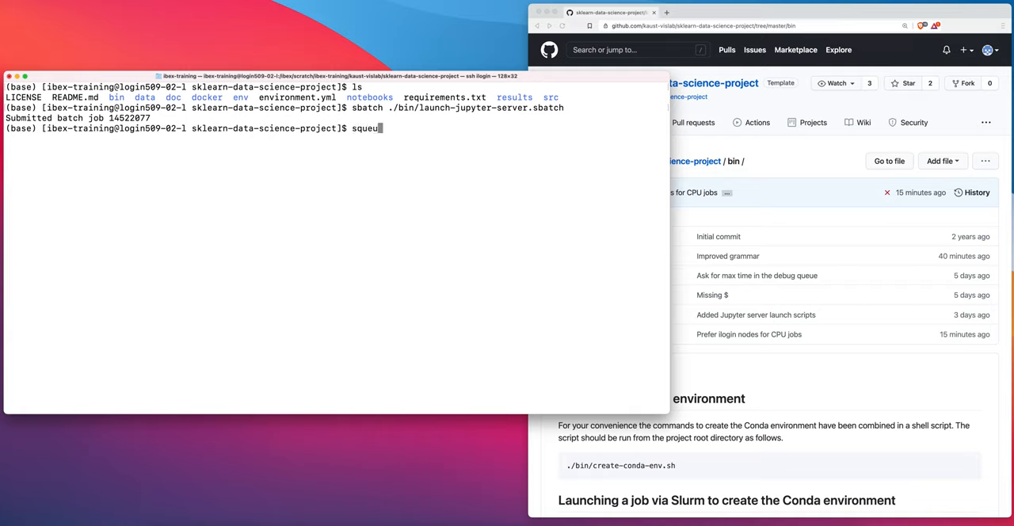
{"action": "type", "text": "-u"}
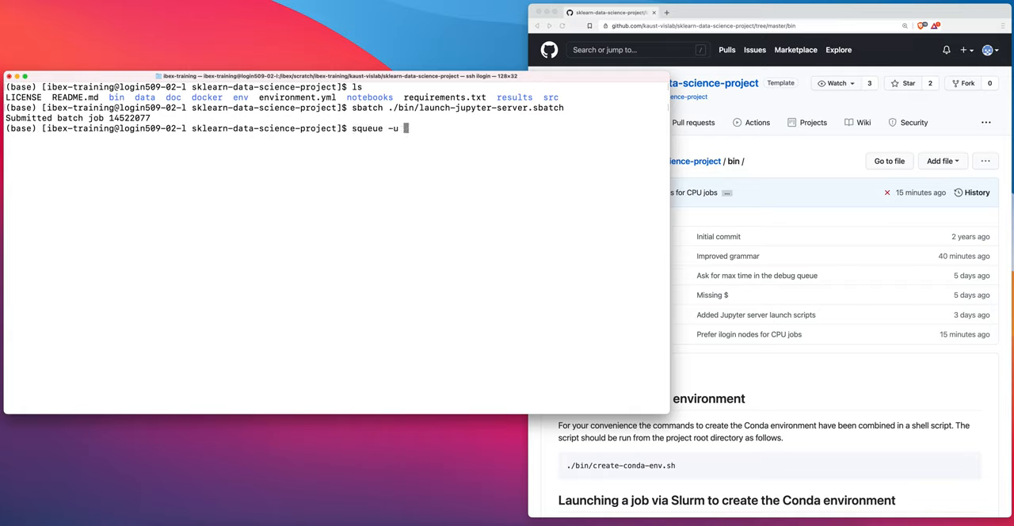
{"action": "type", "text": "ibex-training"}
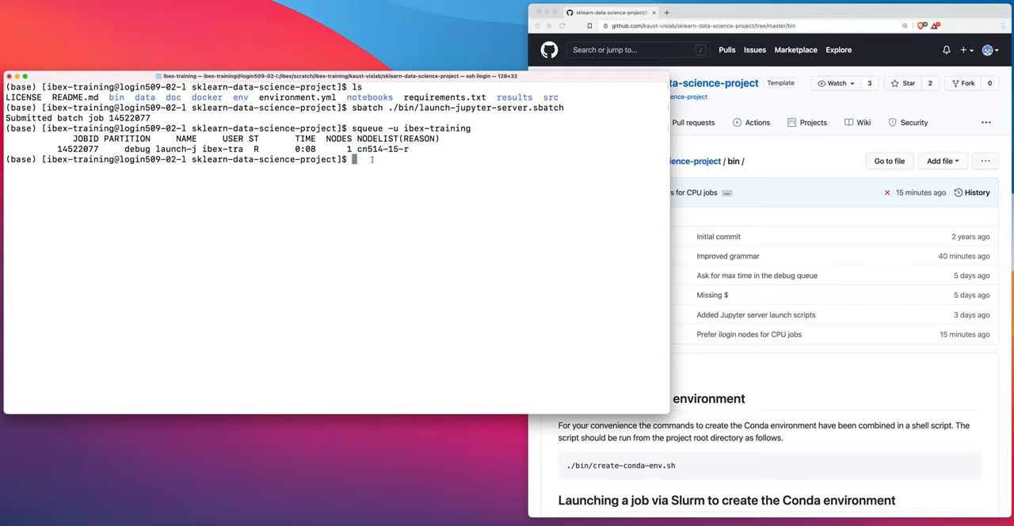
Abandon the half-typed cat of the .err log and mark both job 14522077 log file names.
{"action": "type", "text": "cat"}
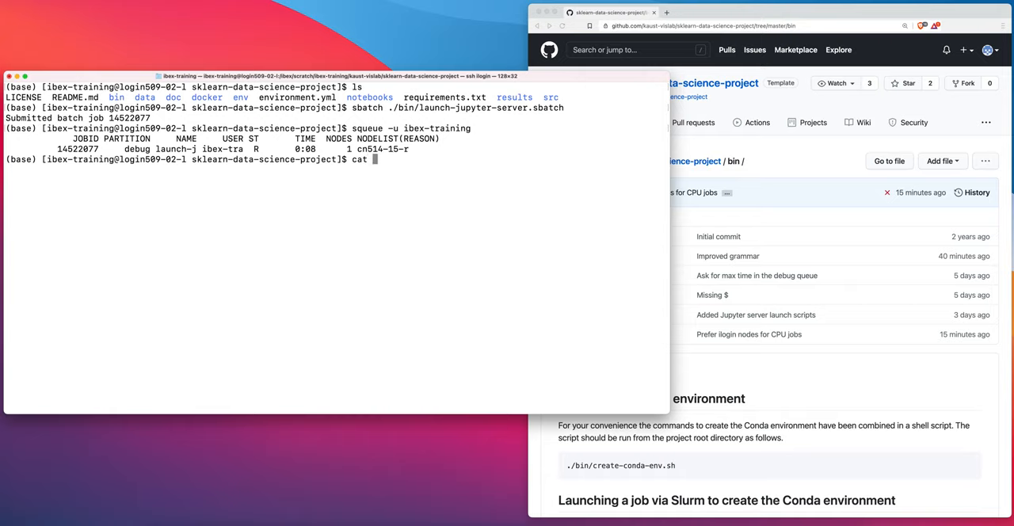
{"action": "type", "text": "bin/launch-jupyter-server-14522077-slurm."}
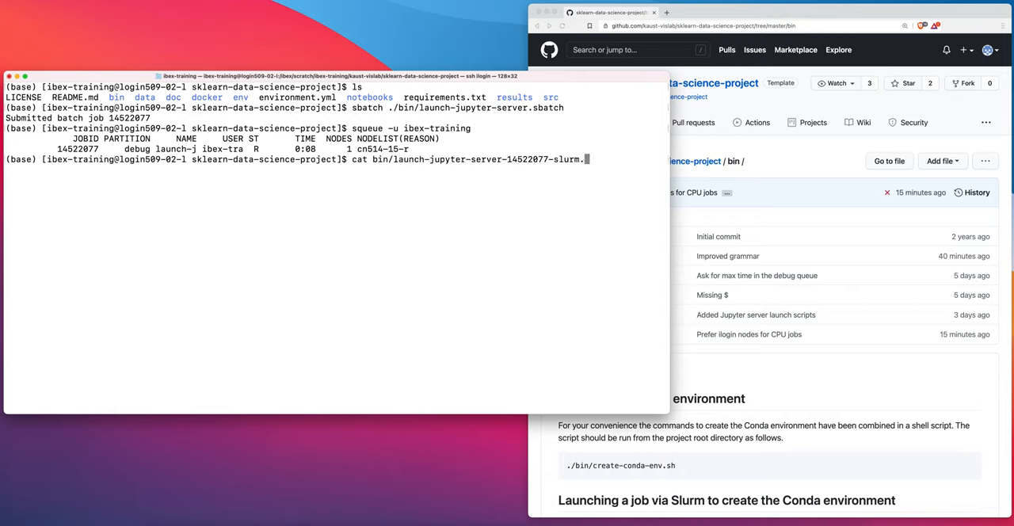
{"action": "type", "text": "err"}
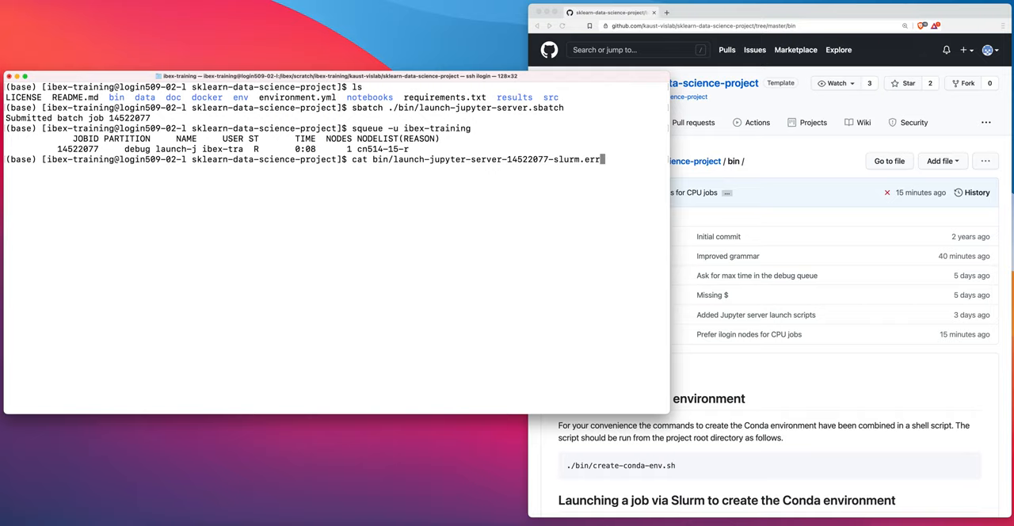
{"action": "key", "text": "Backspace"}
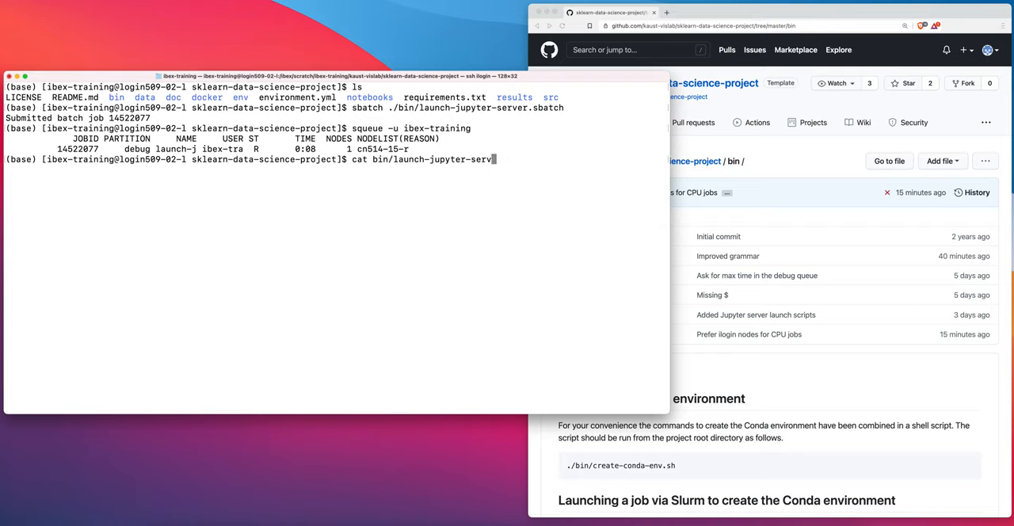
{"action": "key", "text": "Ctrl+u"}
{"action": "type", "text": "ls bin/"}
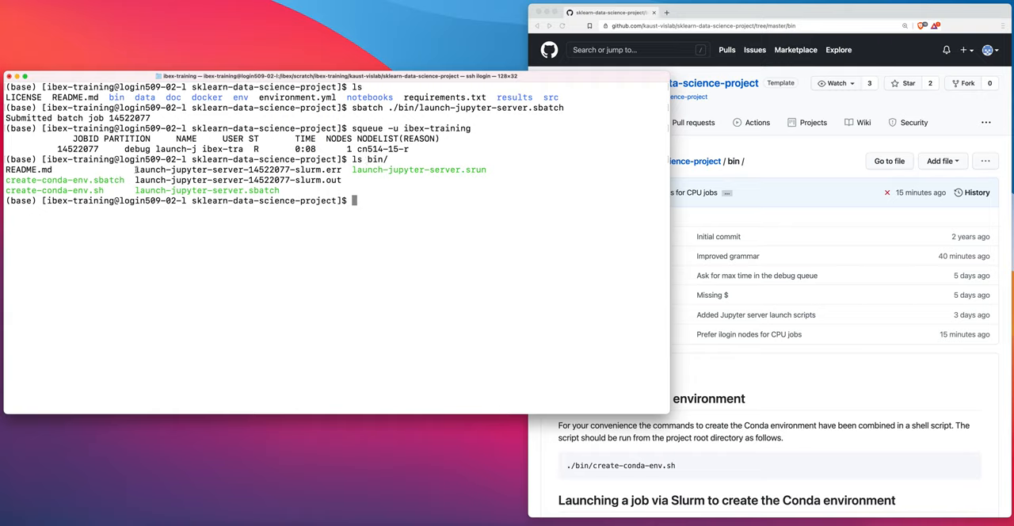
{"action": "left_click_drag", "start_coordinate": [135, 170], "coordinate": [328, 180]}
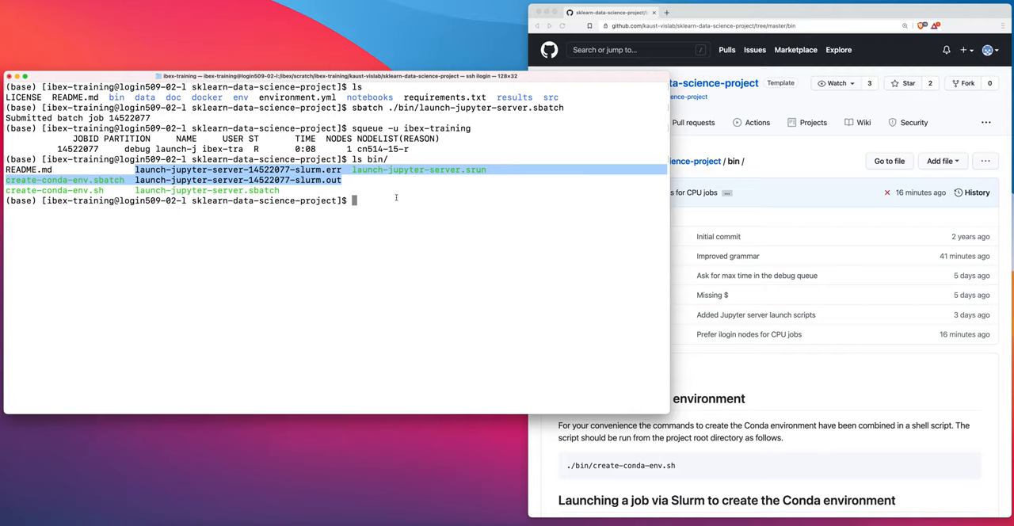
Print bin/launch-jupyter-server-14522077-slurm.err to show the tunnel command for node cn514-15-r.
{"action": "type", "text": "cat"}
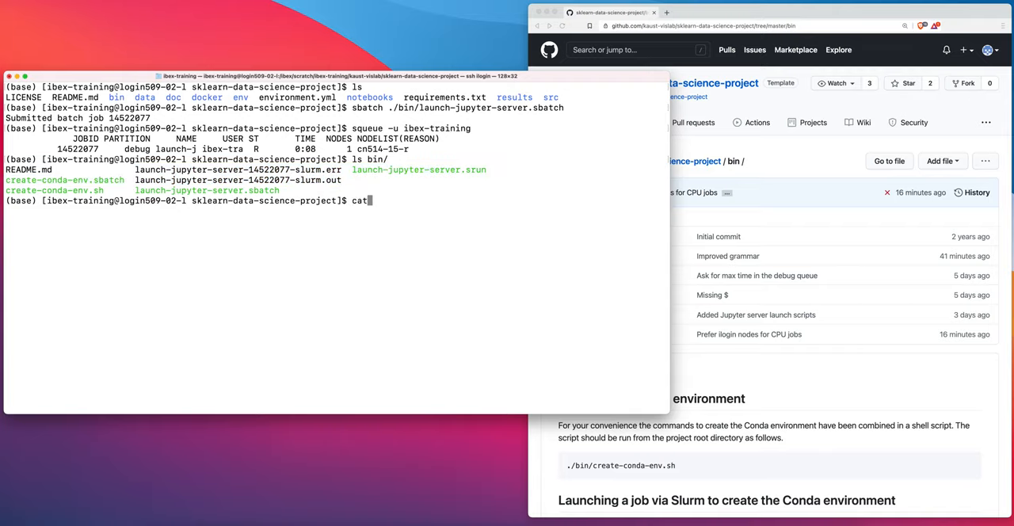
{"action": "type", "text": "bin/"}
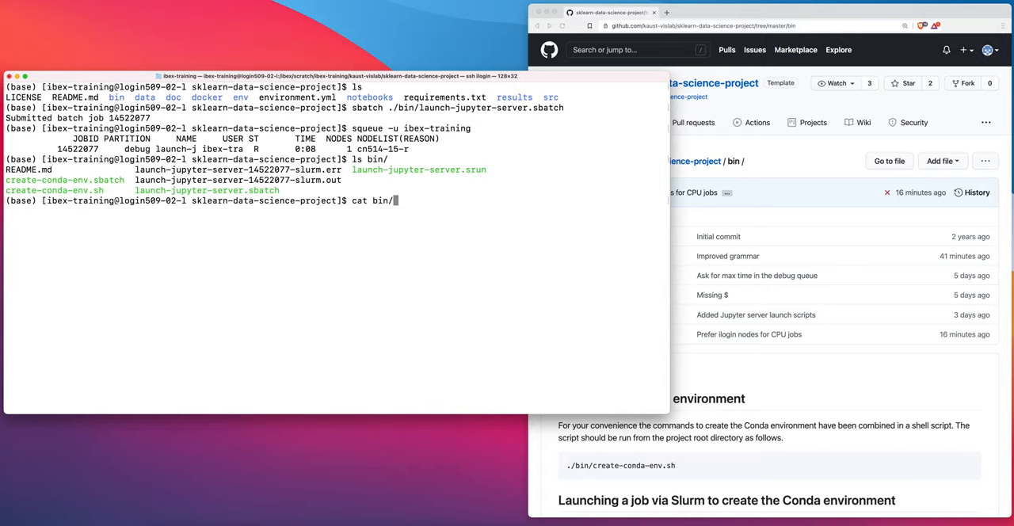
{"action": "type", "text": "launch-jupyter-server-14522077-slurm.err"}
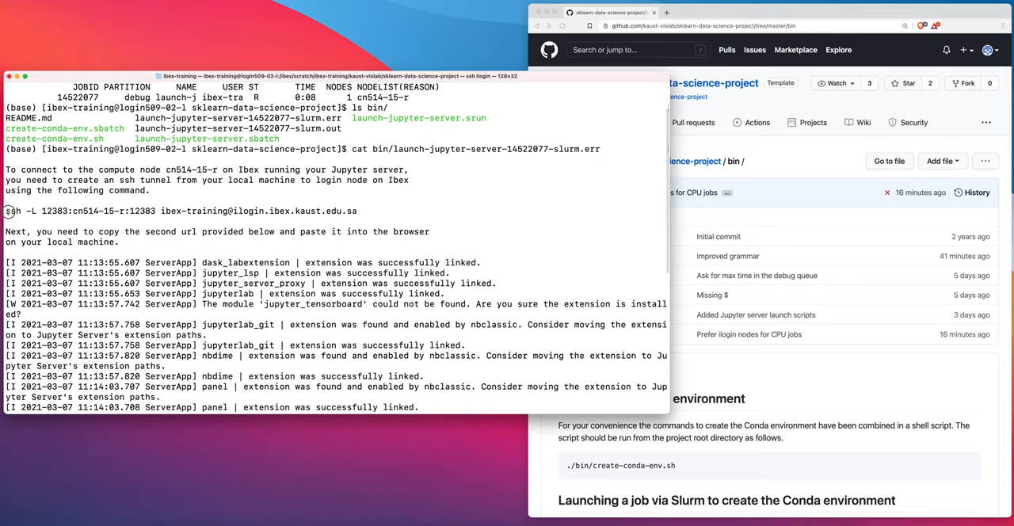
{"action": "mouse_move", "coordinate": [313, 204]}
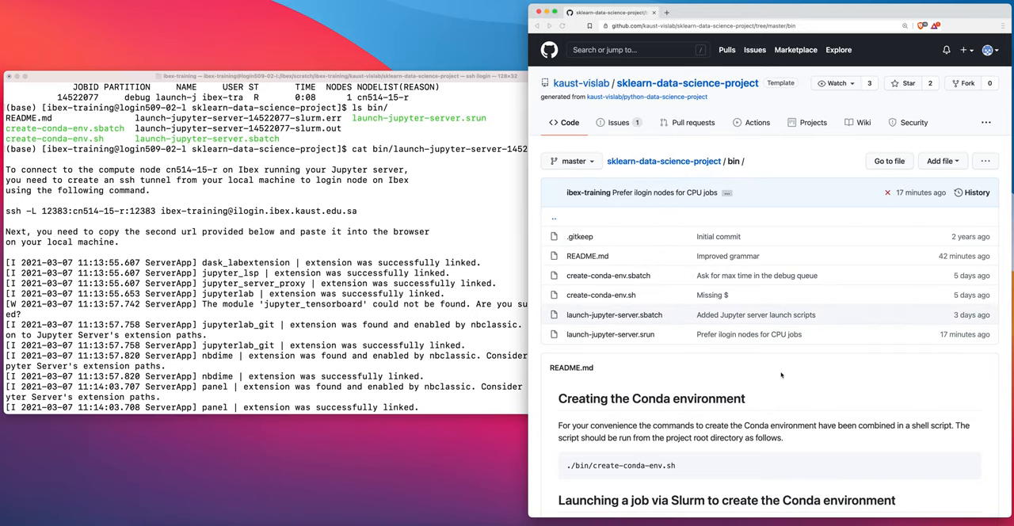
Scroll the README to the SSH tunneling section and select the example 127.0.0.1 URL.
{"action": "scroll", "scroll_direction": "down", "scroll_amount": 3}
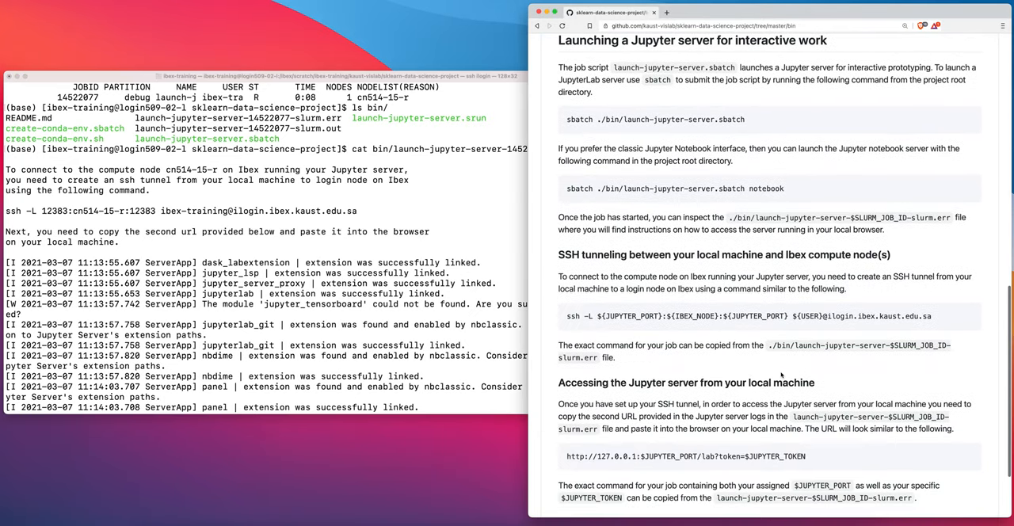
{"action": "scroll", "scroll_direction": "down", "scroll_amount": 3}
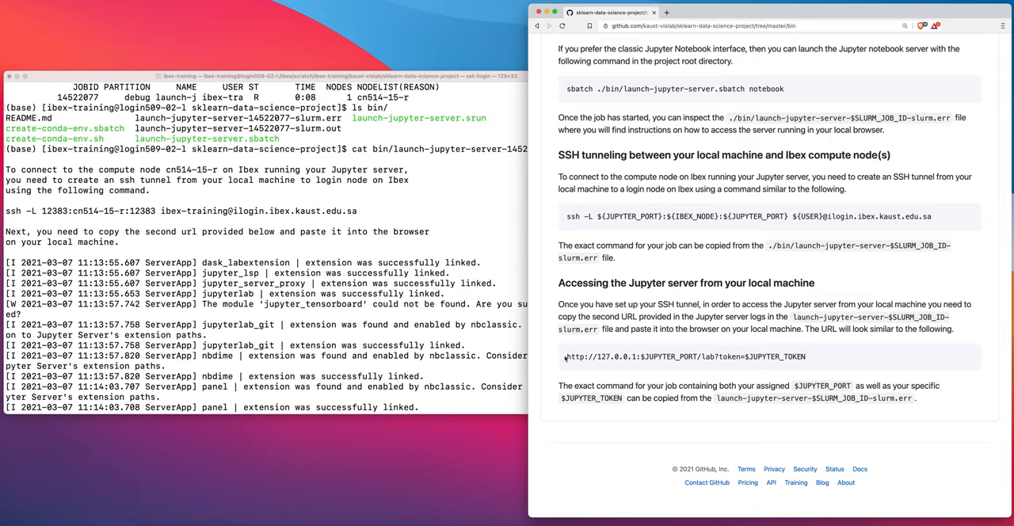
{"action": "double_click", "coordinate": [686, 356]}
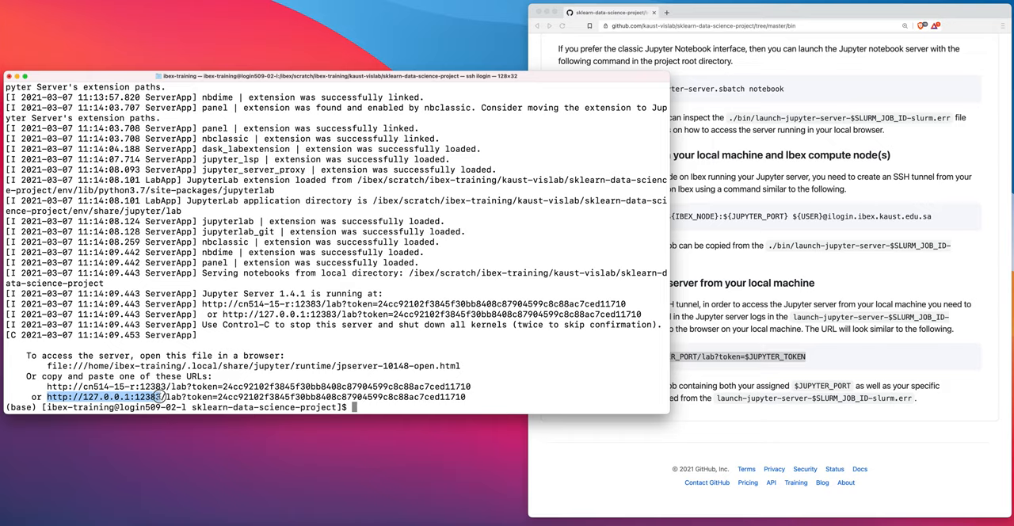
{"action": "left_click_drag", "start_coordinate": [160, 396], "coordinate": [410, 396]}
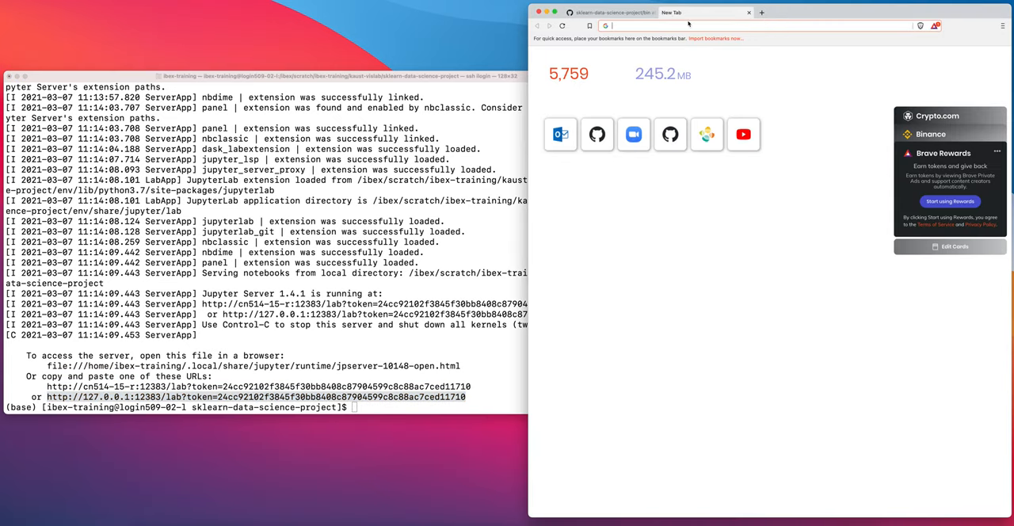
{"action": "type", "text": "http://127.0.0.1:12383/lab?token=24cc92102f3845f30bb8408c87904599c8c88ac7ced11710"}
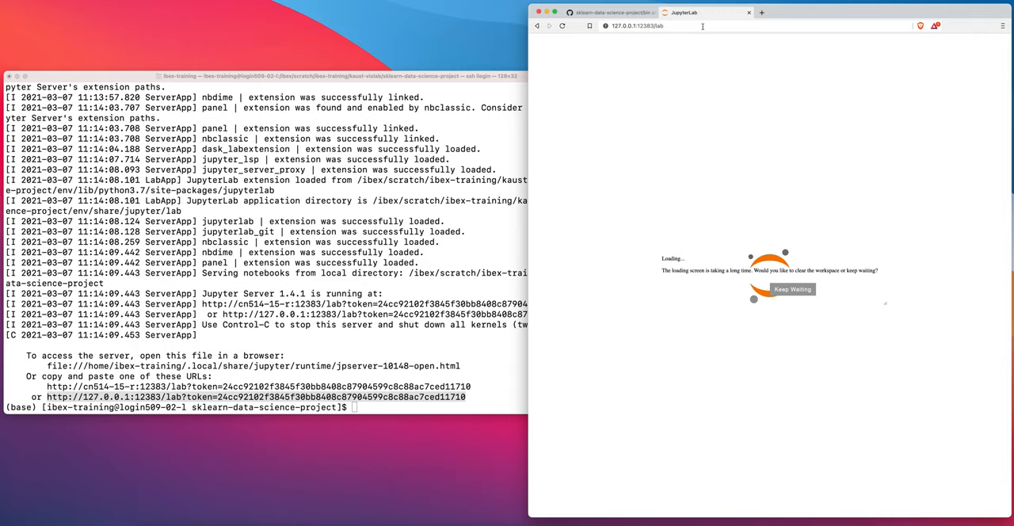
Choose Keep Waiting so JupyterLab finishes loading the Launcher and file browser.
{"action": "left_click", "coordinate": [792, 289]}
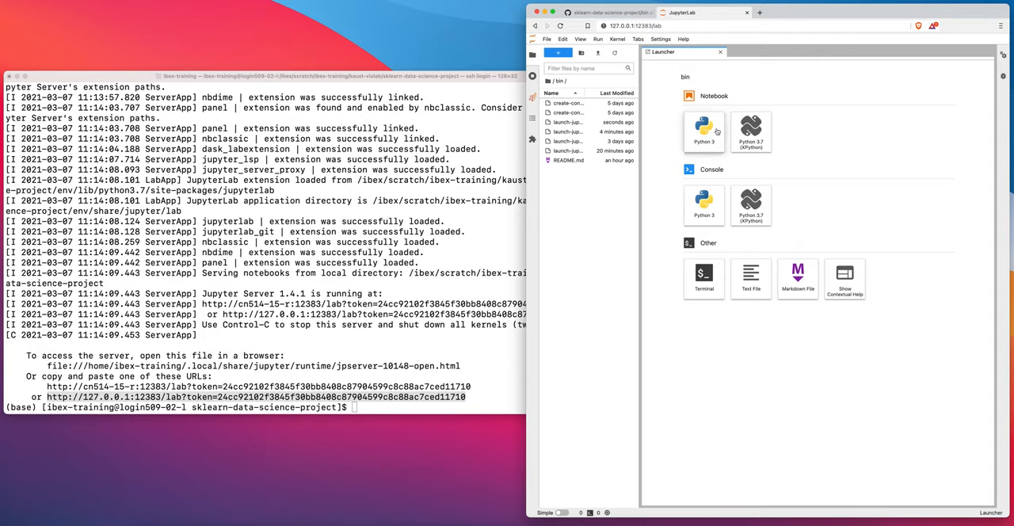
{"action": "mouse_move", "coordinate": [709, 212]}
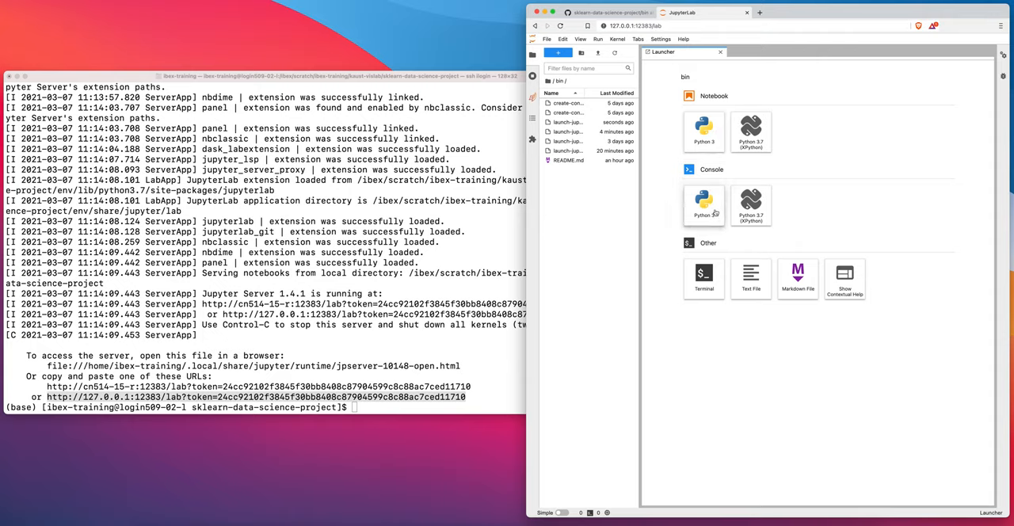
{"action": "mouse_move", "coordinate": [703, 278]}
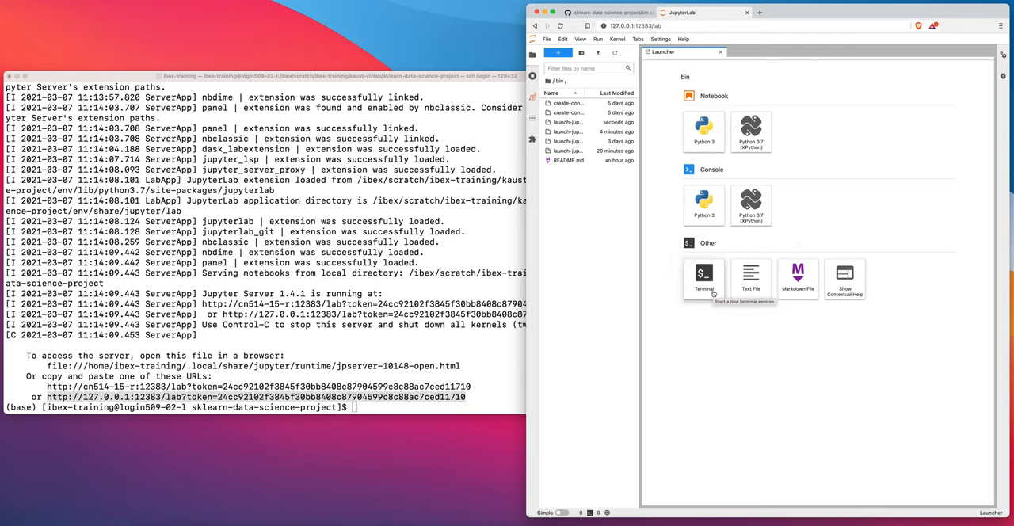
{"action": "mouse_move", "coordinate": [750, 288]}
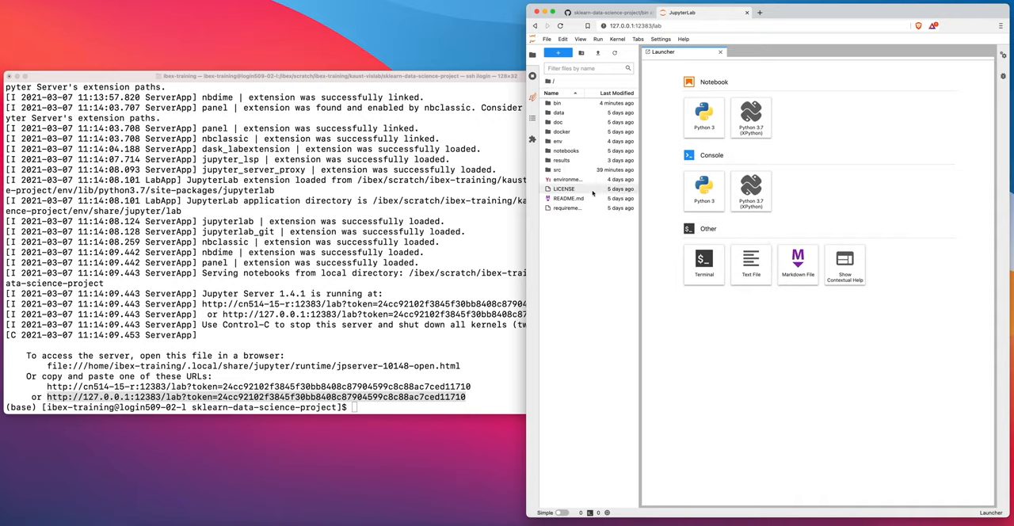
{"action": "mouse_move", "coordinate": [569, 198]}
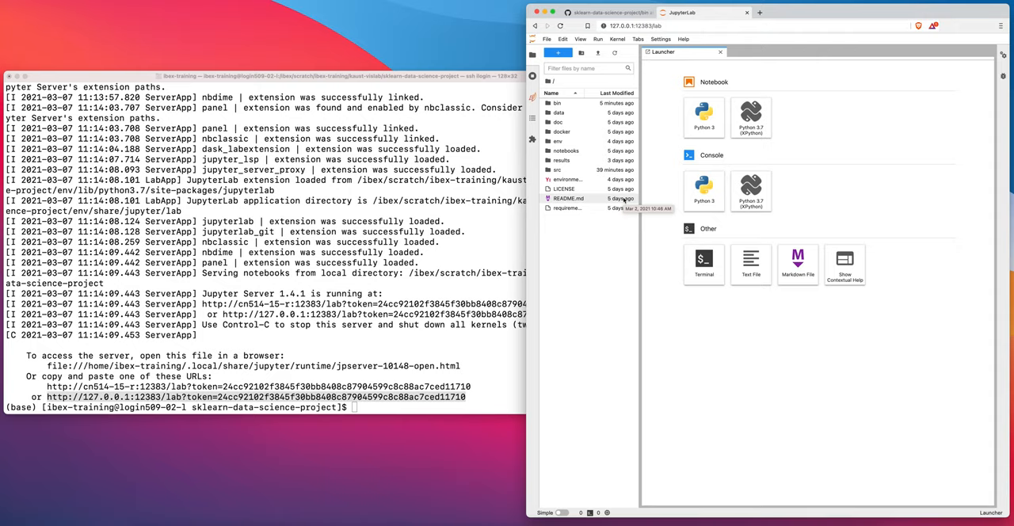
Shut down the Jupyter server from the File menu and confirm the shutdown.
{"action": "left_click", "coordinate": [547, 38]}
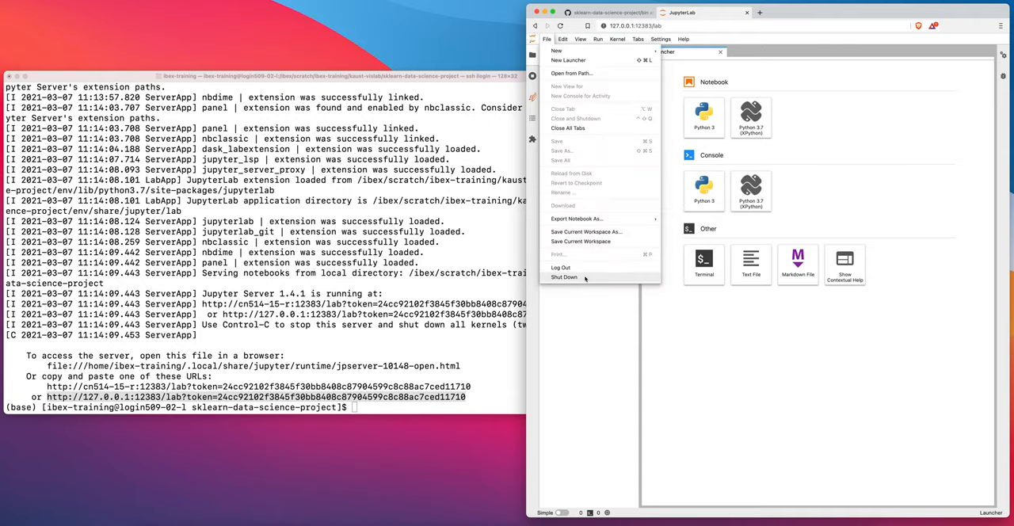
{"action": "left_click", "coordinate": [564, 278]}
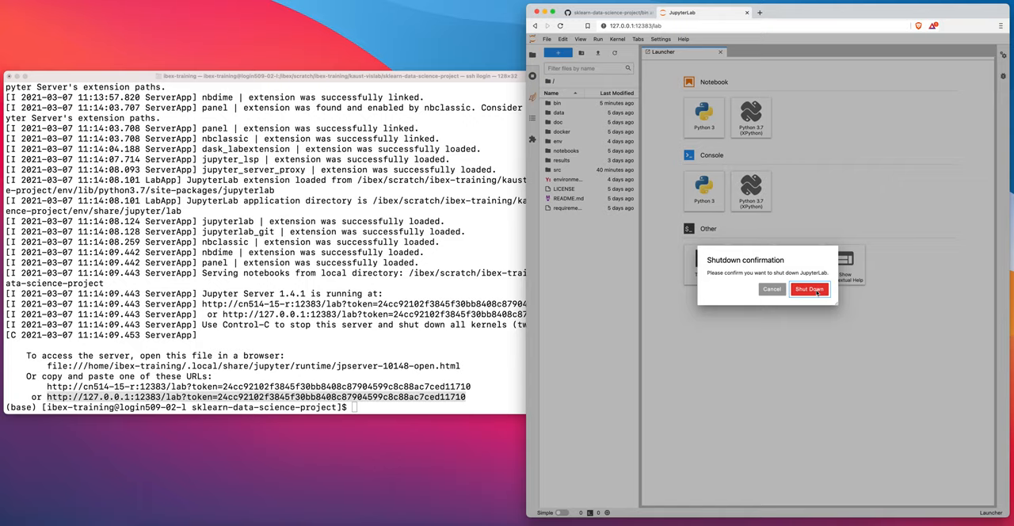
{"action": "left_click", "coordinate": [809, 289]}
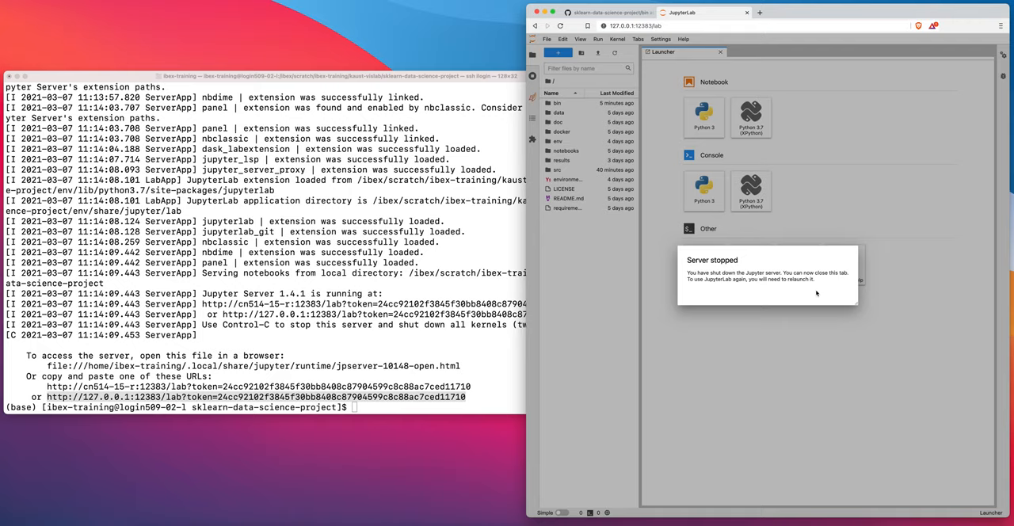
{"action": "mouse_move", "coordinate": [664, 99]}
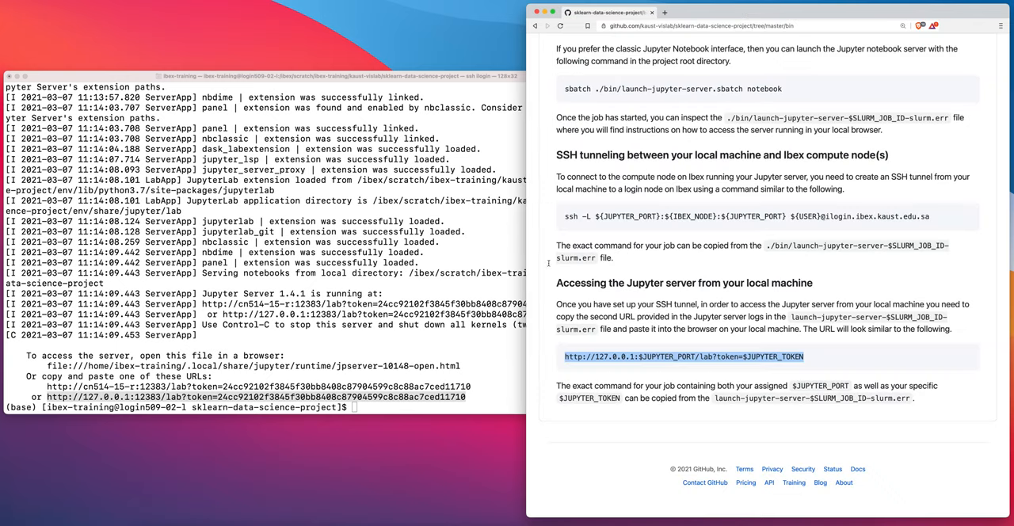
Run squeue -u for the ibex-training account and confirm no jobs remain.
{"action": "type", "text": "sq"}
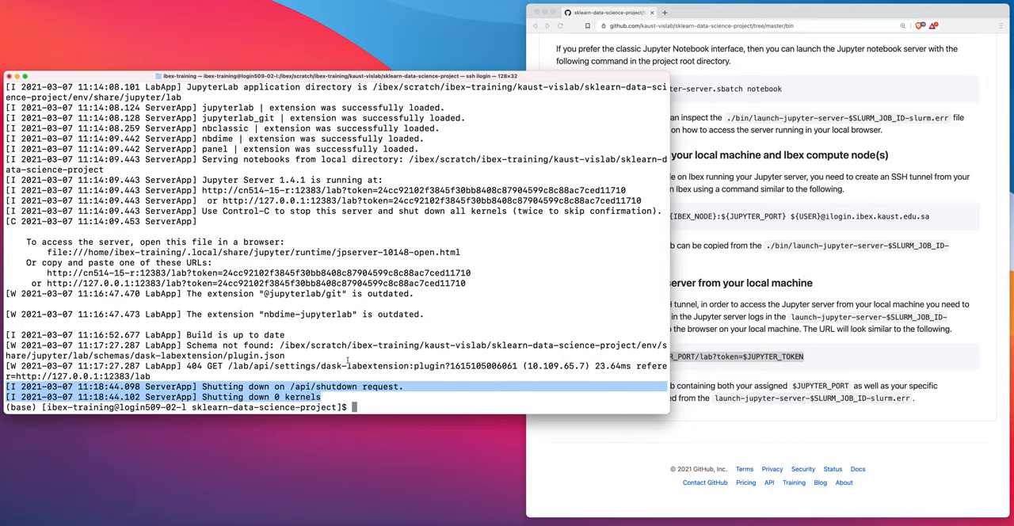
{"action": "type", "text": "squeu"}
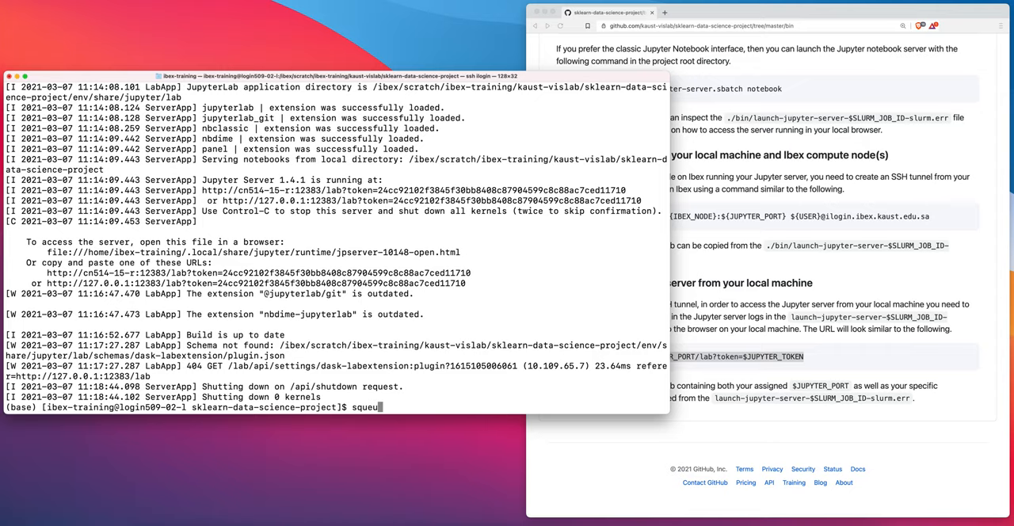
{"action": "type", "text": "-u"}
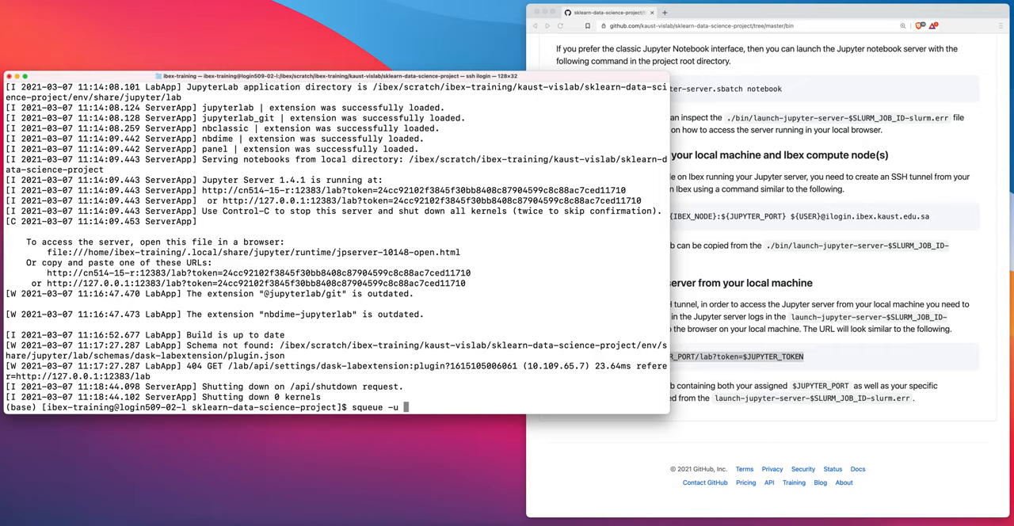
{"action": "type", "text": "ibex-training"}
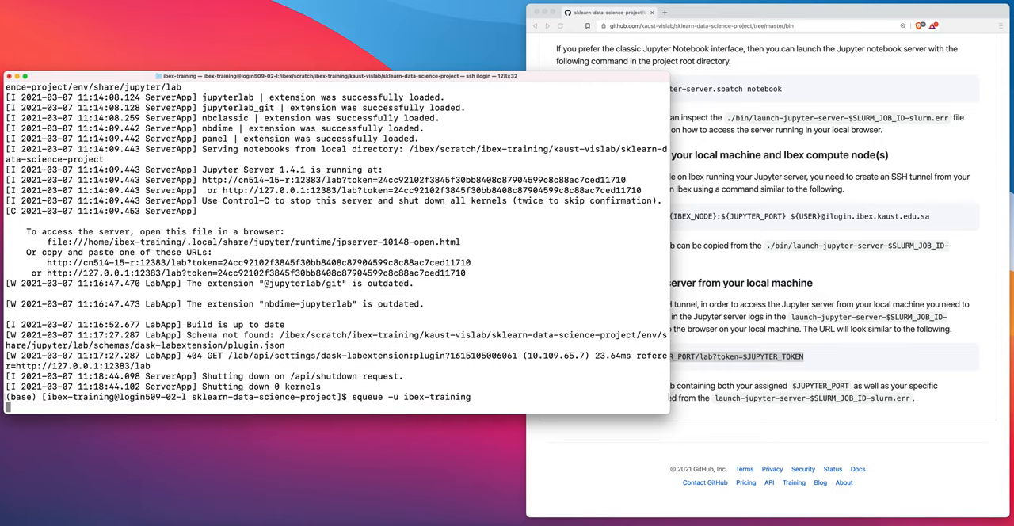
{"action": "key", "text": "Return"}
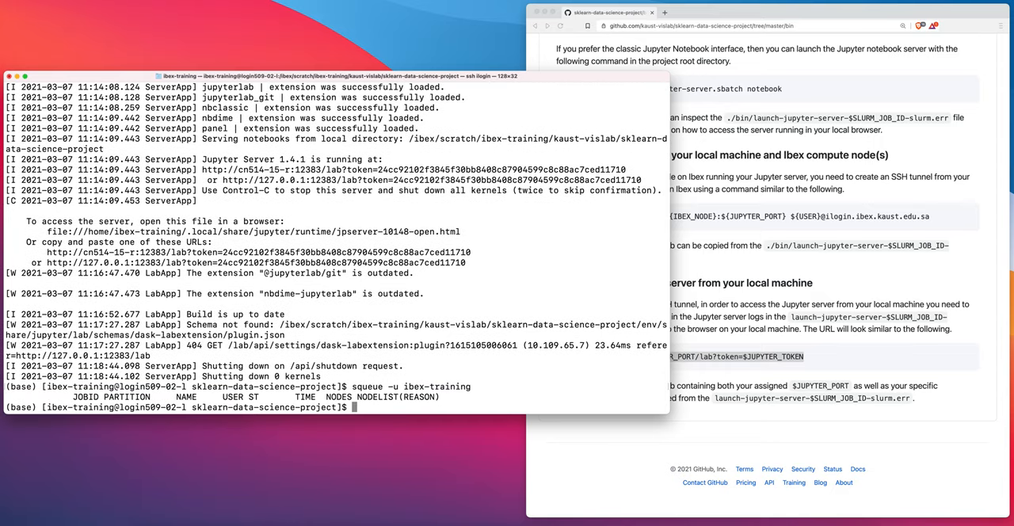